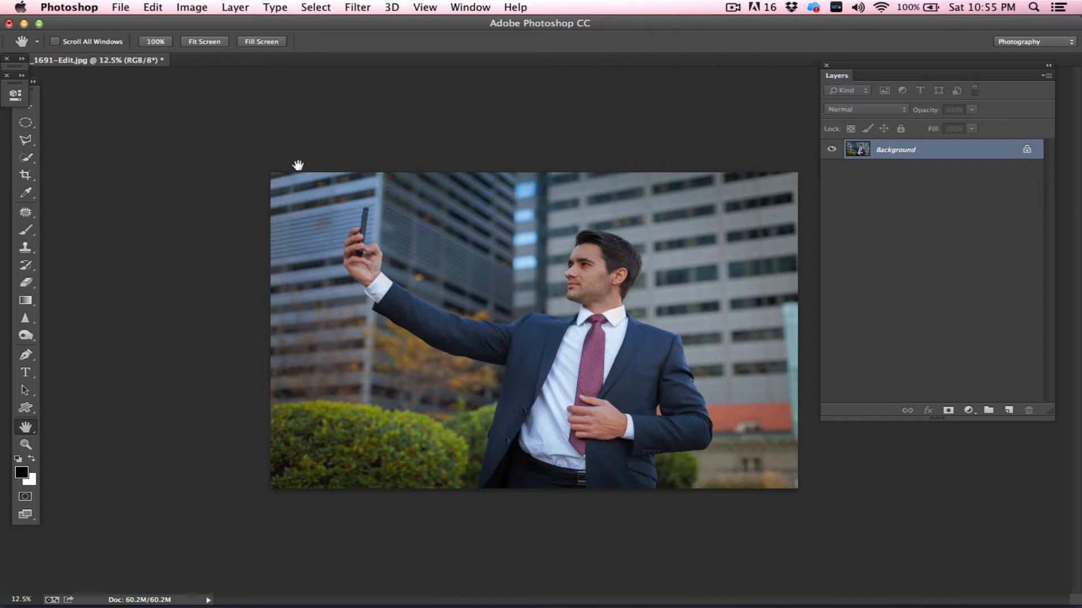
Add a Curves adjustment layer and move its Properties panel beside the photo
click(967, 410)
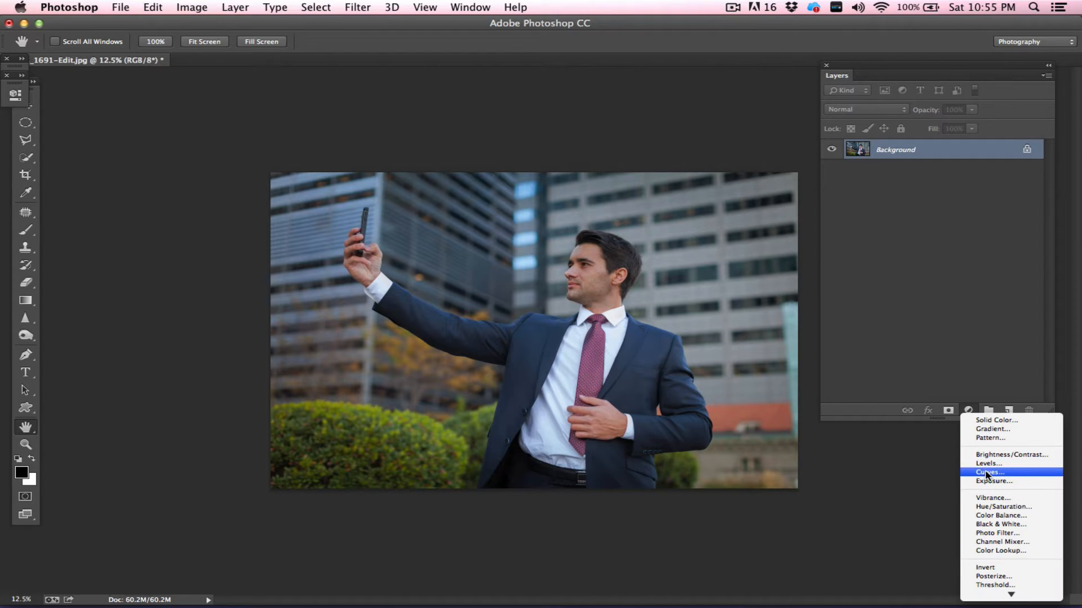
click(987, 473)
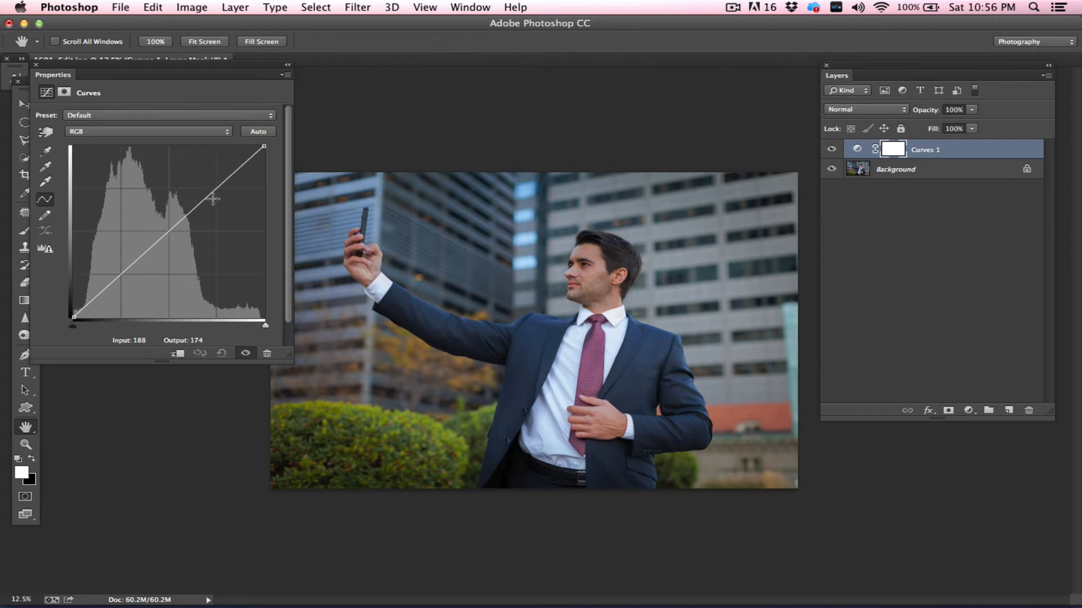
drag(213, 199, 206, 201)
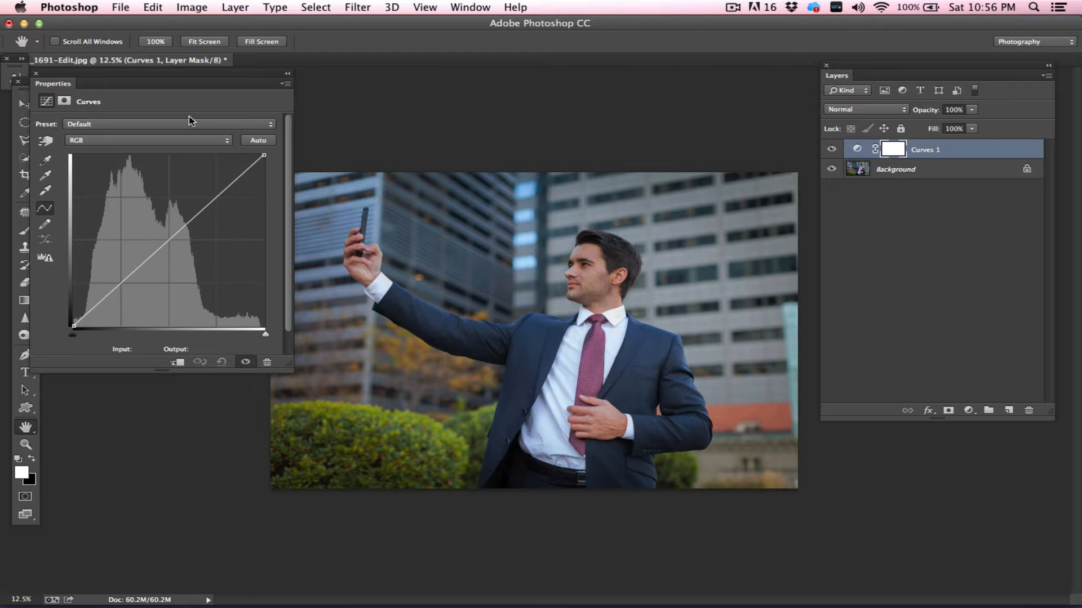
drag(186, 83, 200, 94)
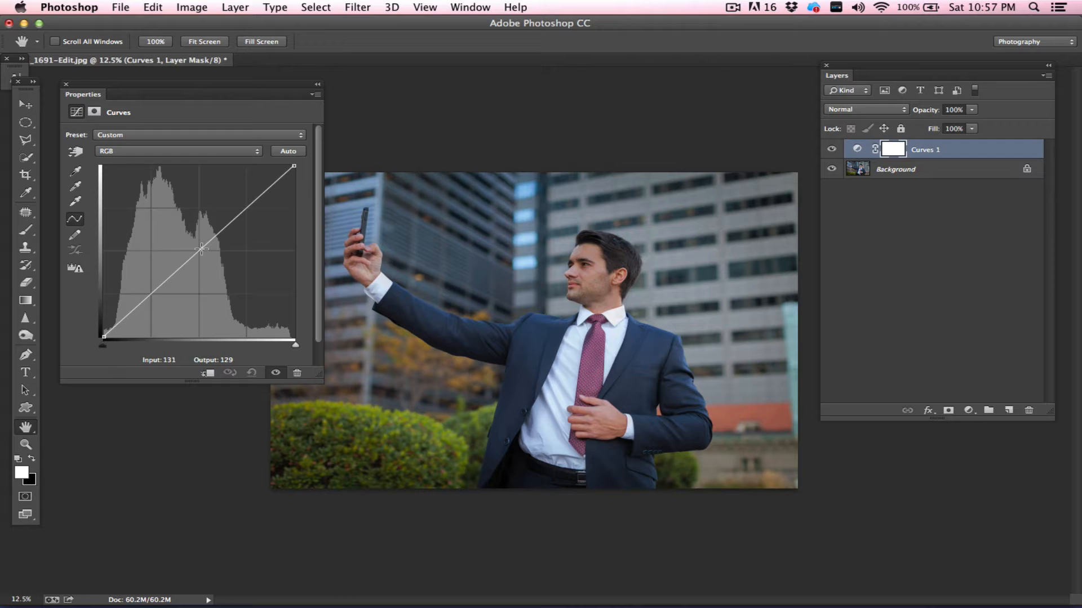
drag(202, 249, 197, 247)
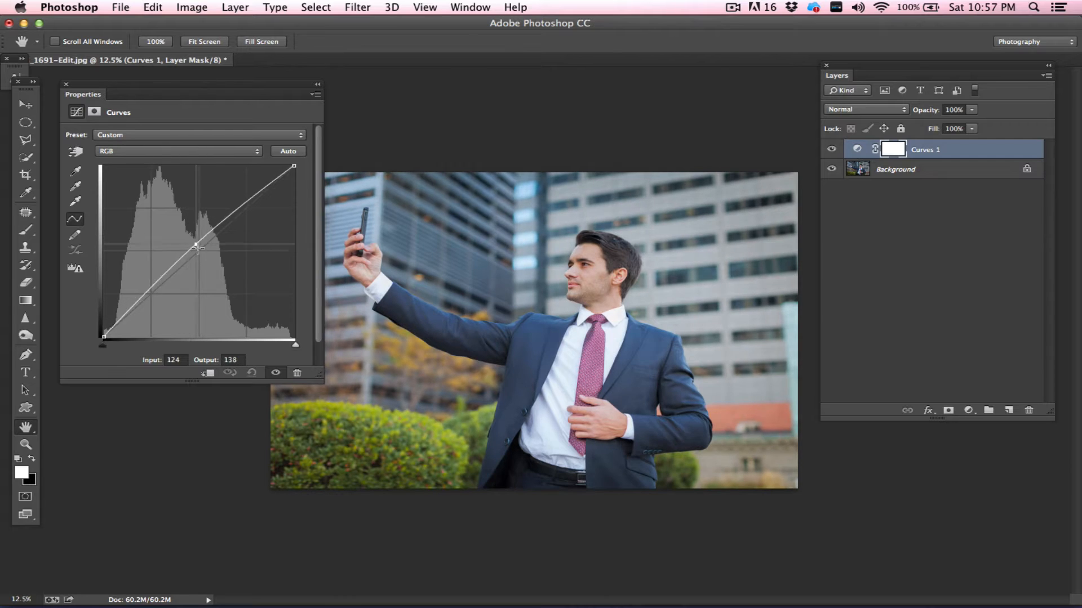
drag(197, 249, 196, 238)
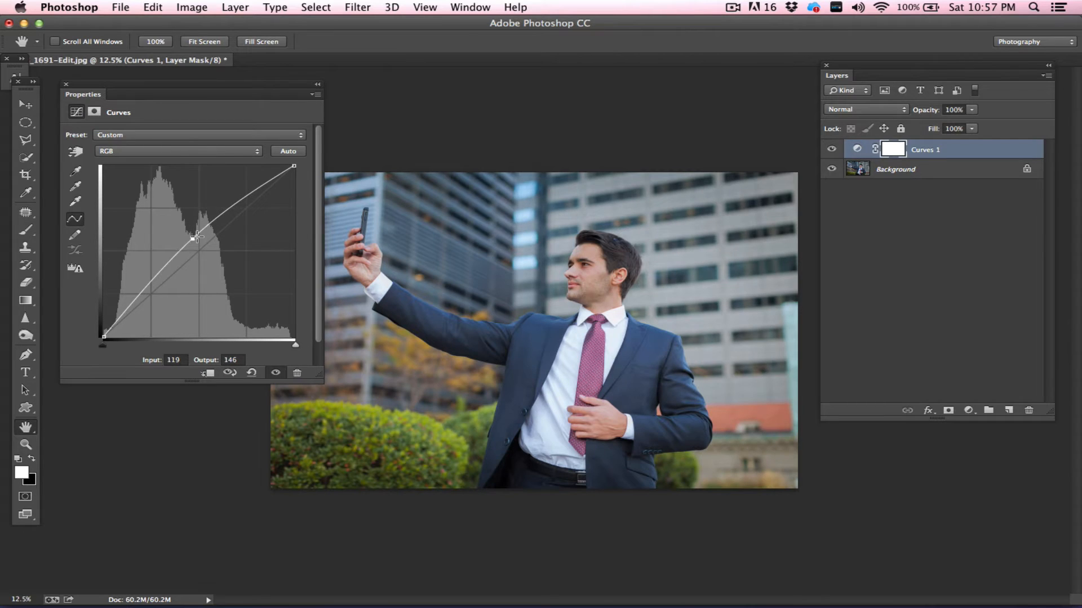
drag(197, 238, 211, 260)
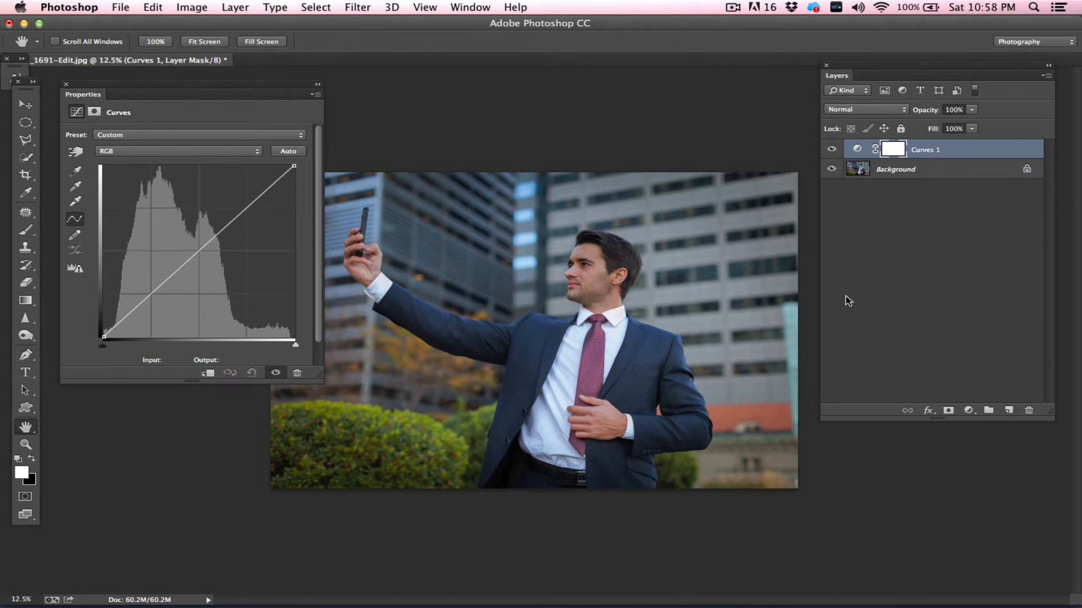
click(234, 221)
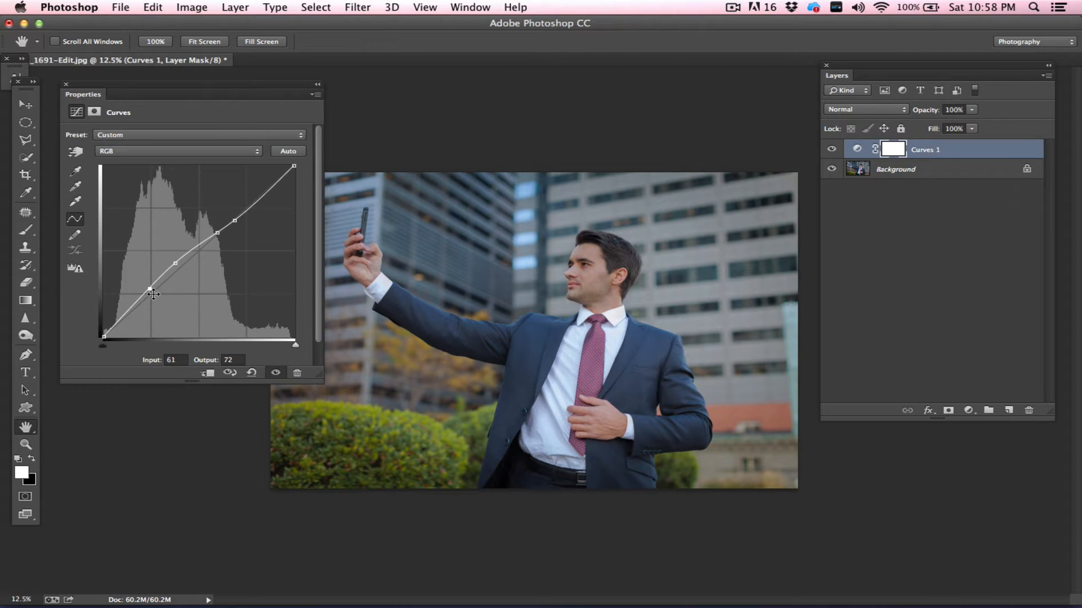
mouse_move(150, 291)
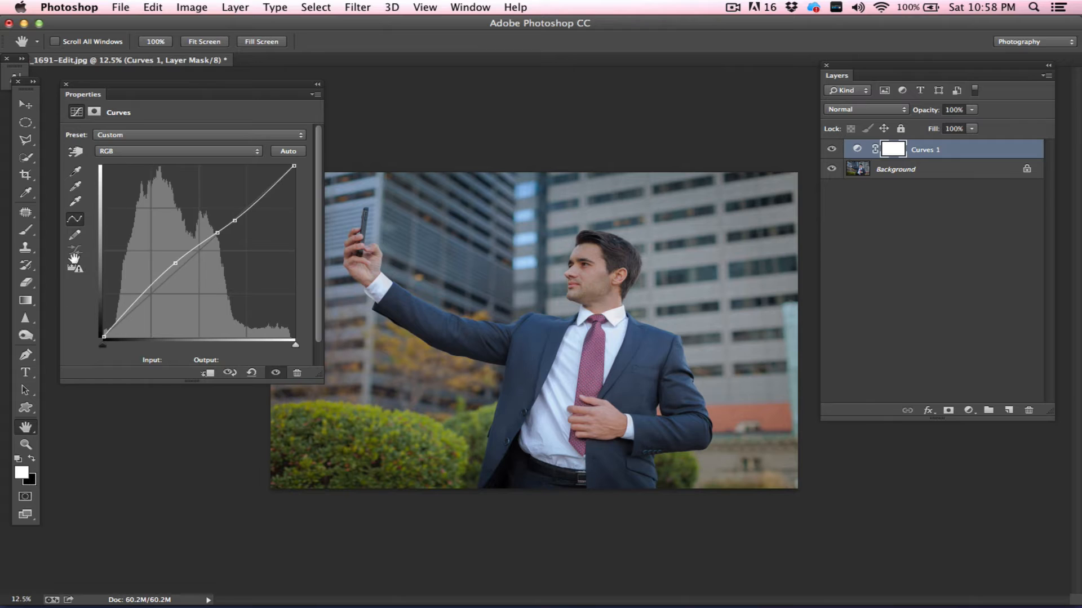
drag(219, 234, 234, 227)
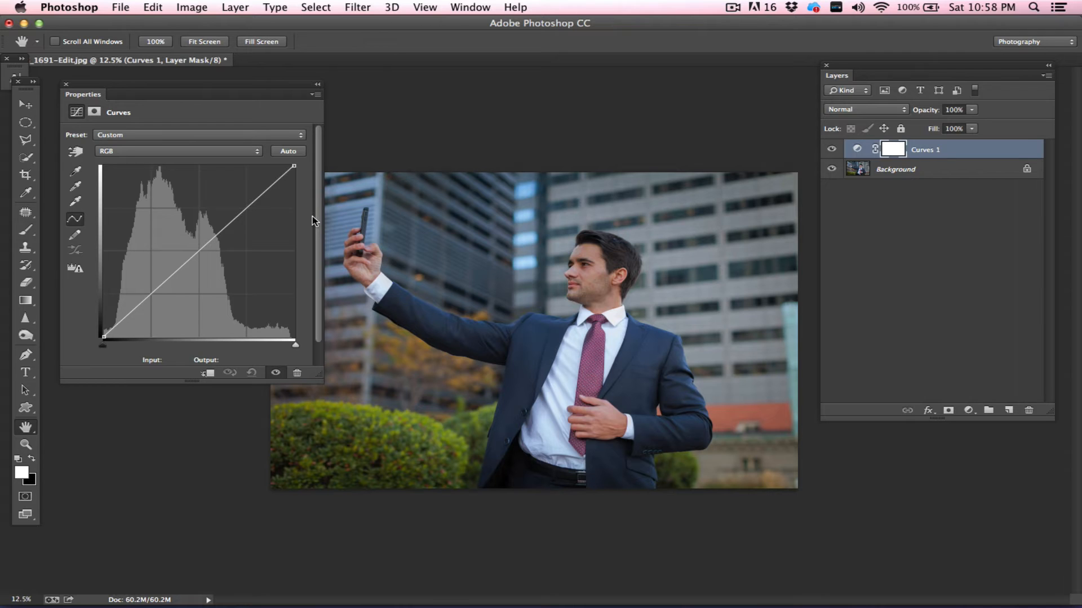
mouse_move(325, 214)
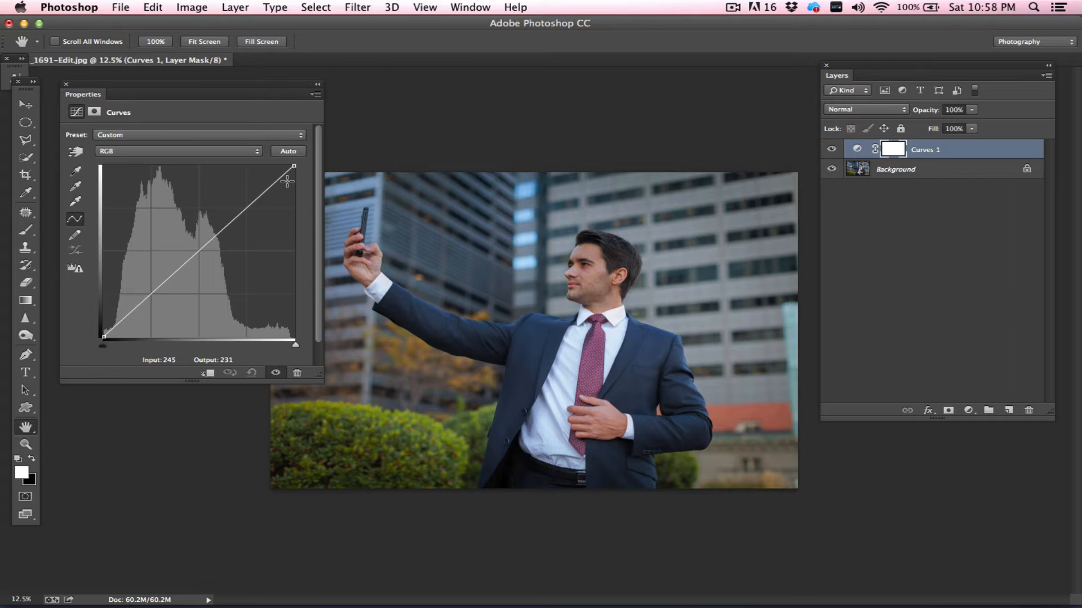
drag(289, 178, 286, 179)
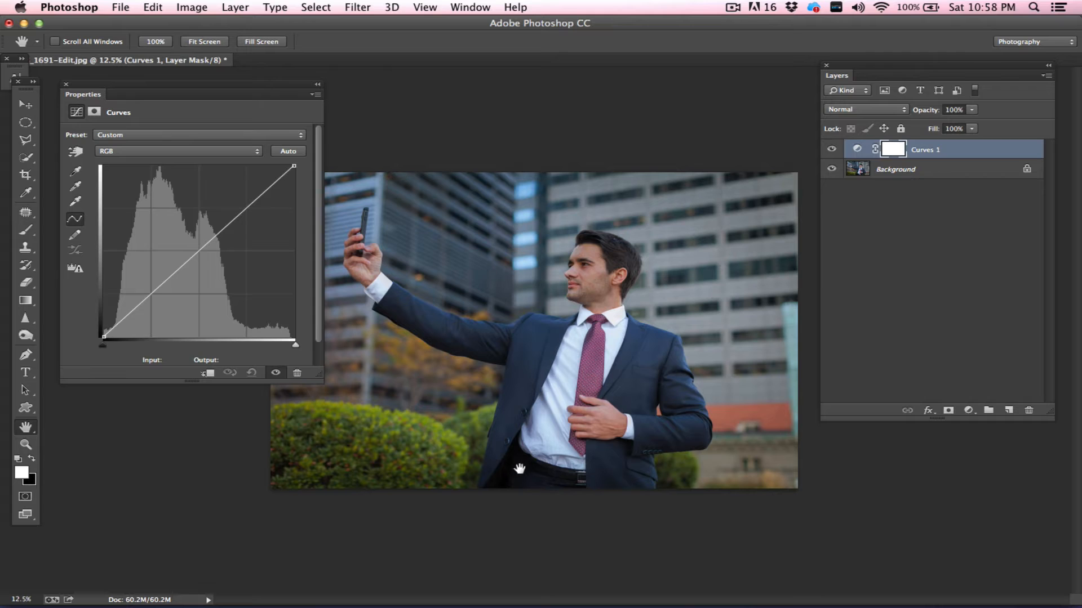
mouse_move(442, 270)
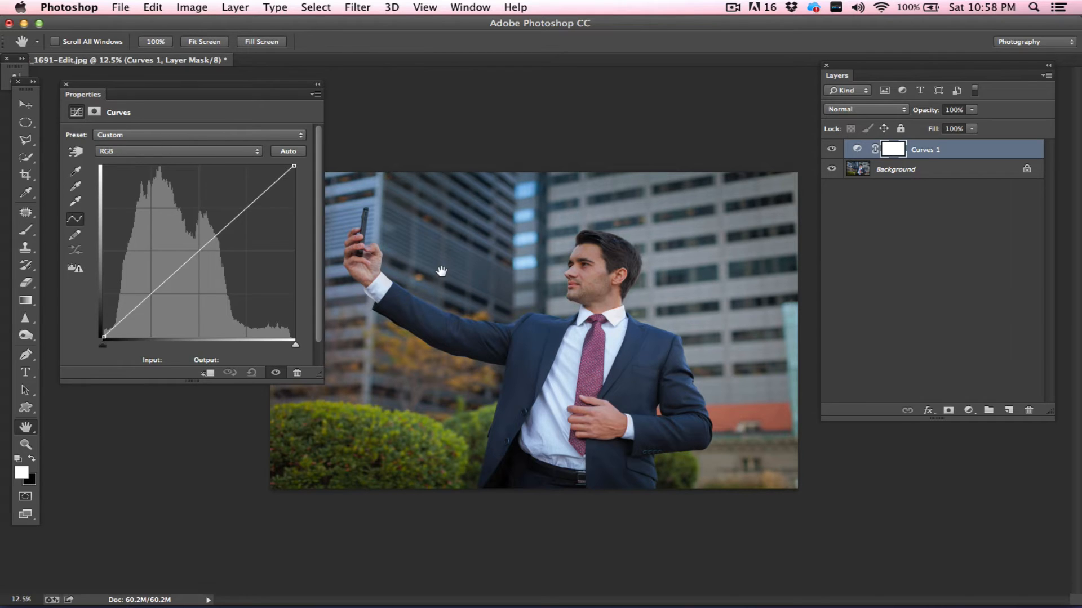
mouse_move(463, 278)
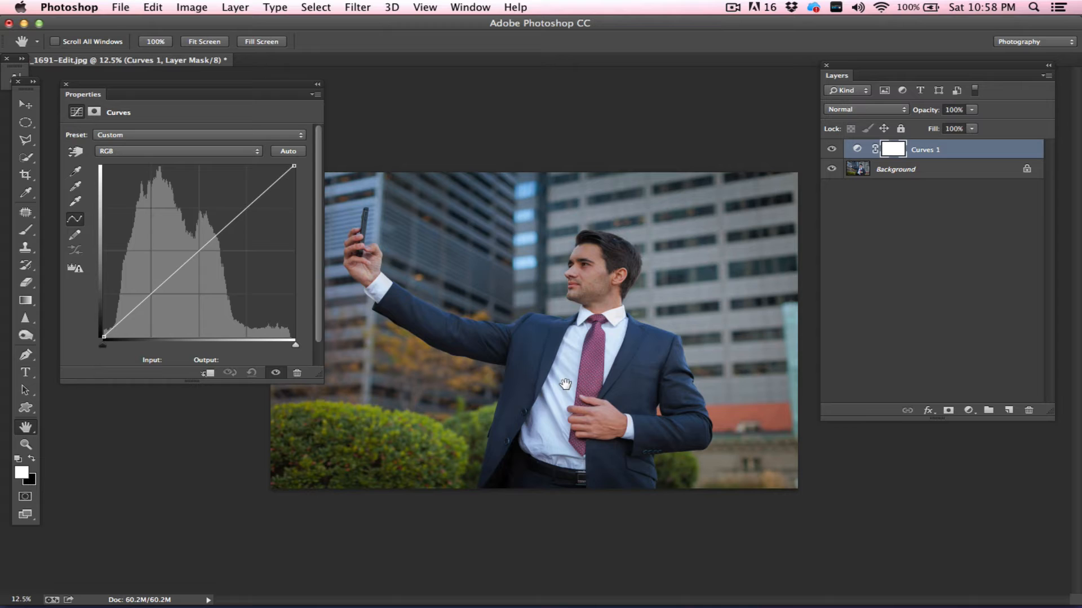
mouse_move(537, 419)
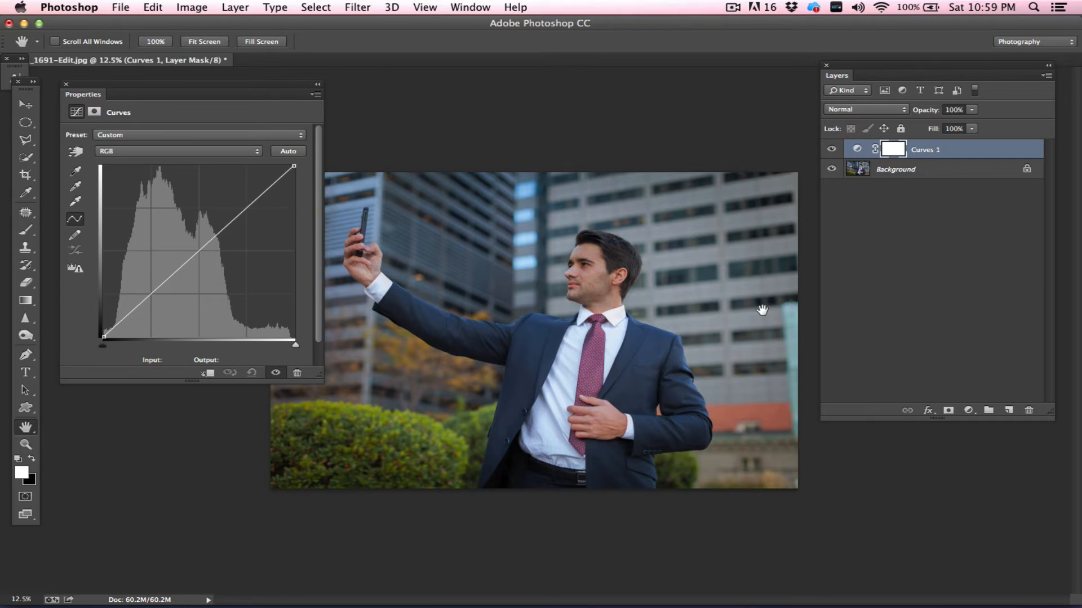
mouse_move(600, 376)
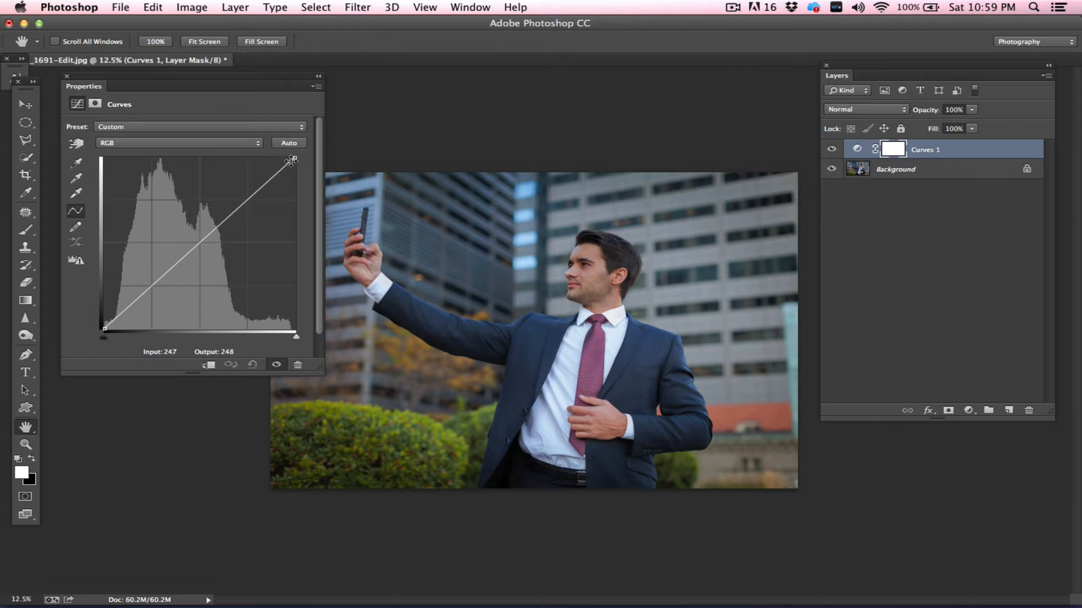
drag(293, 160, 295, 158)
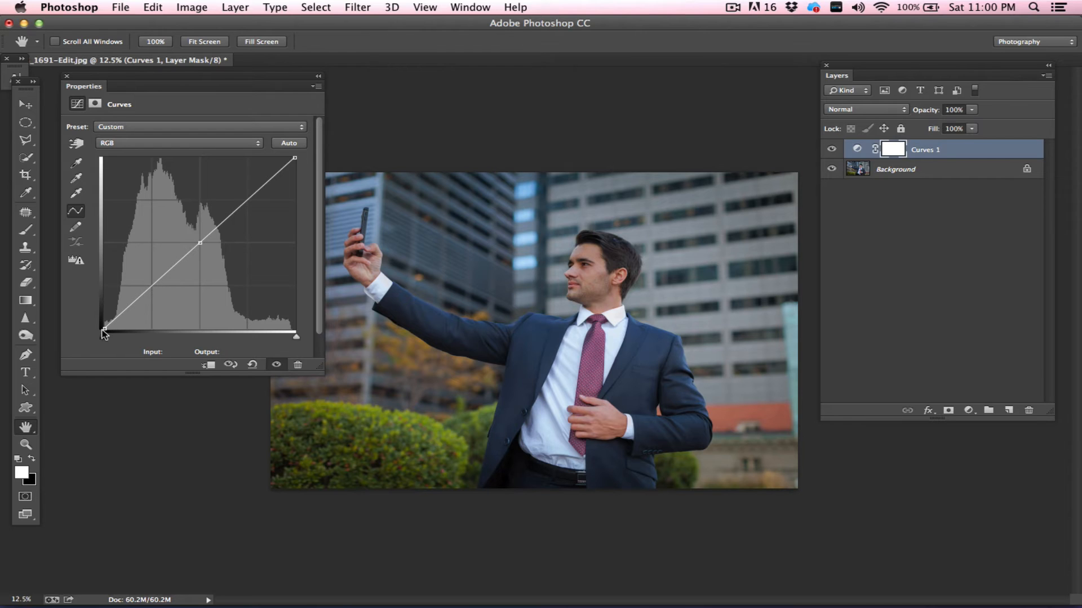
drag(104, 327, 109, 333)
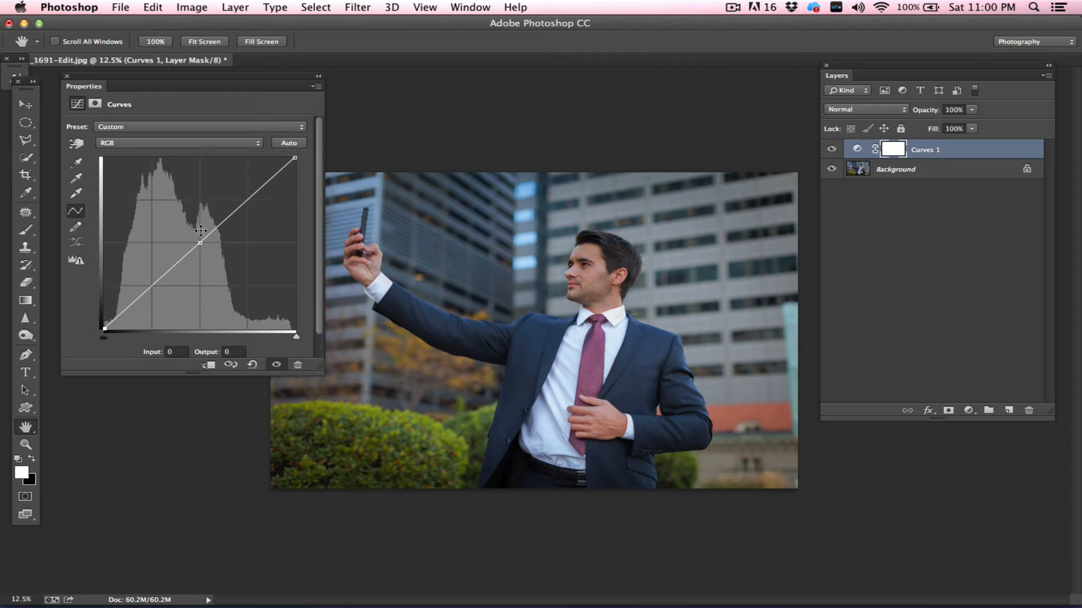
drag(200, 231, 202, 243)
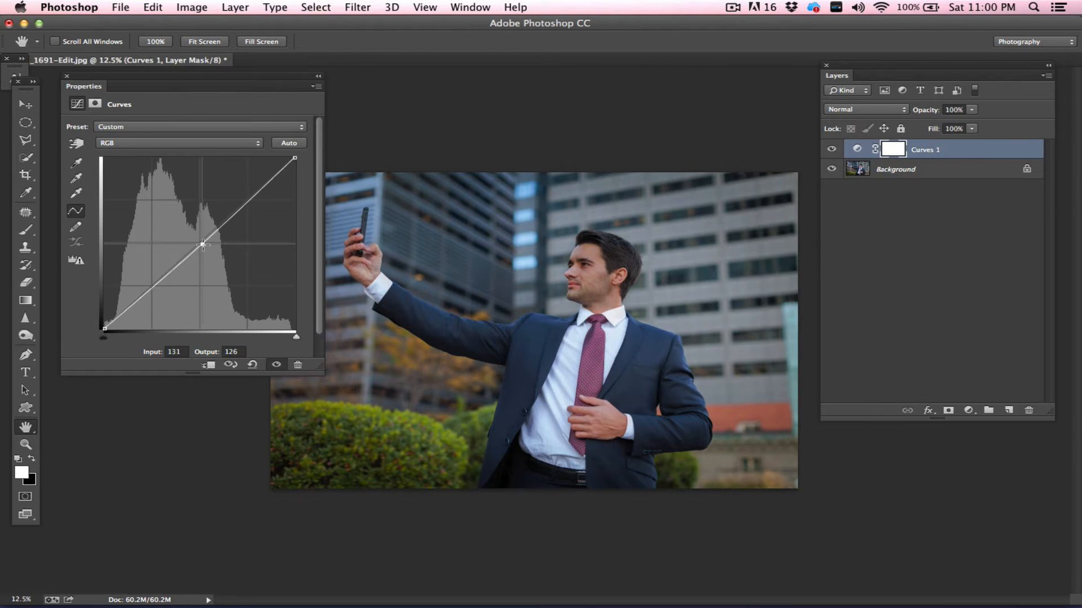
drag(203, 245, 197, 240)
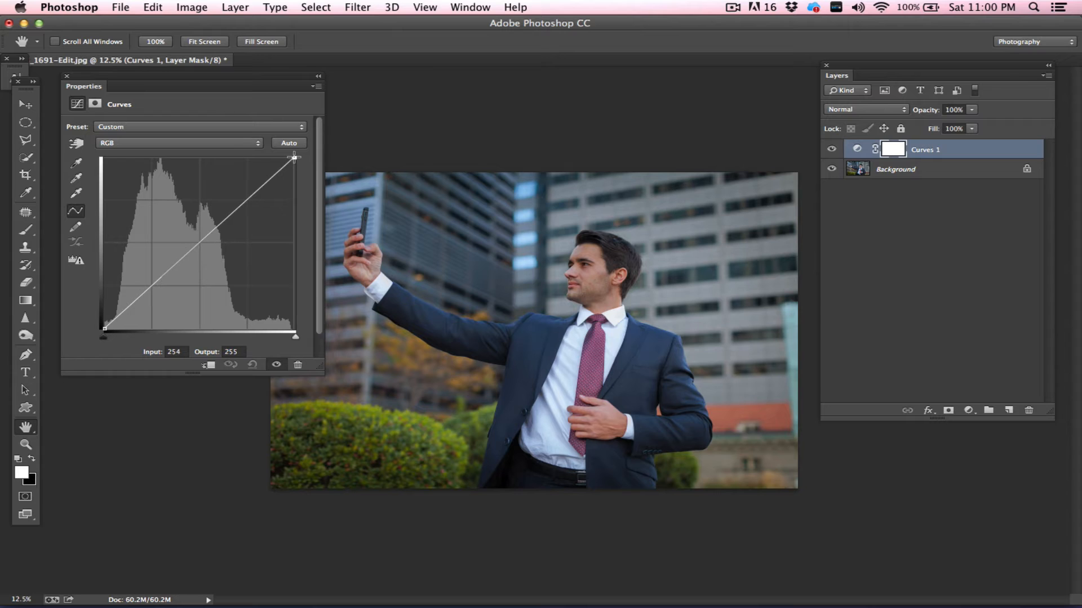
drag(293, 159, 257, 159)
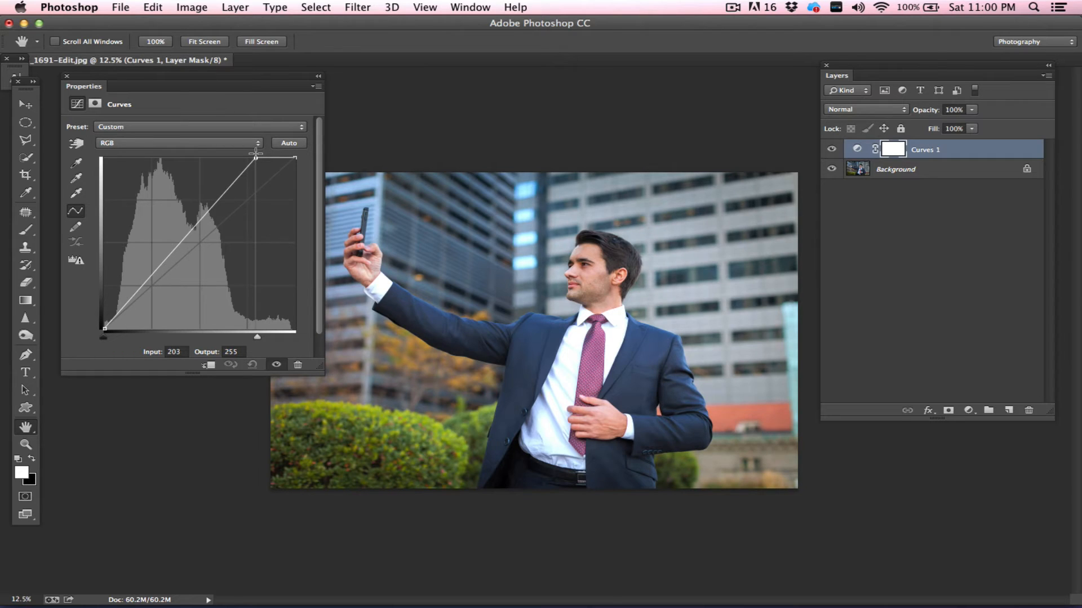
drag(256, 156, 255, 157)
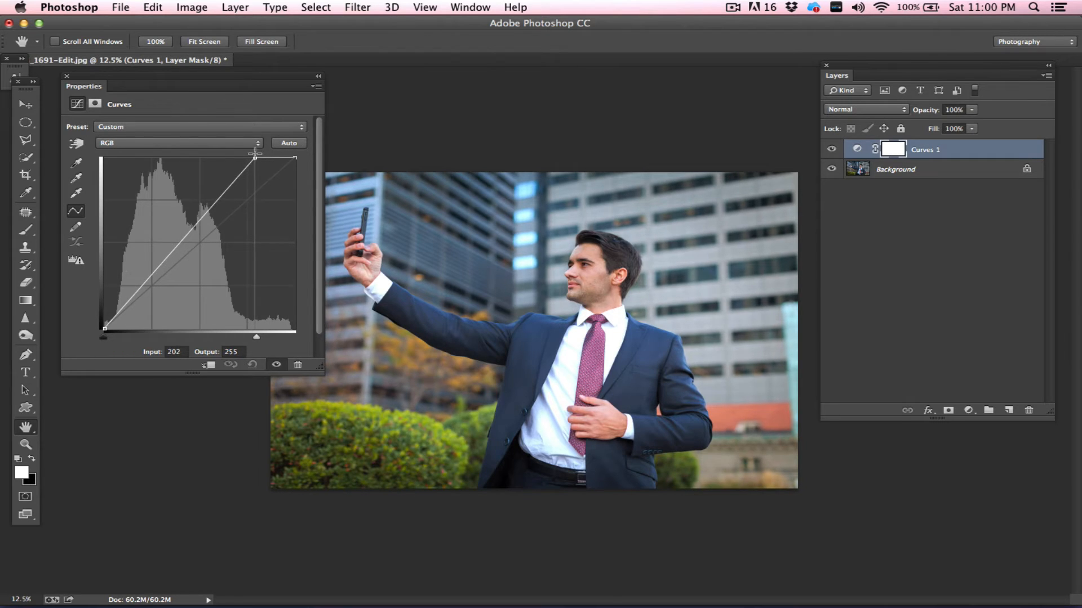
drag(255, 157, 296, 174)
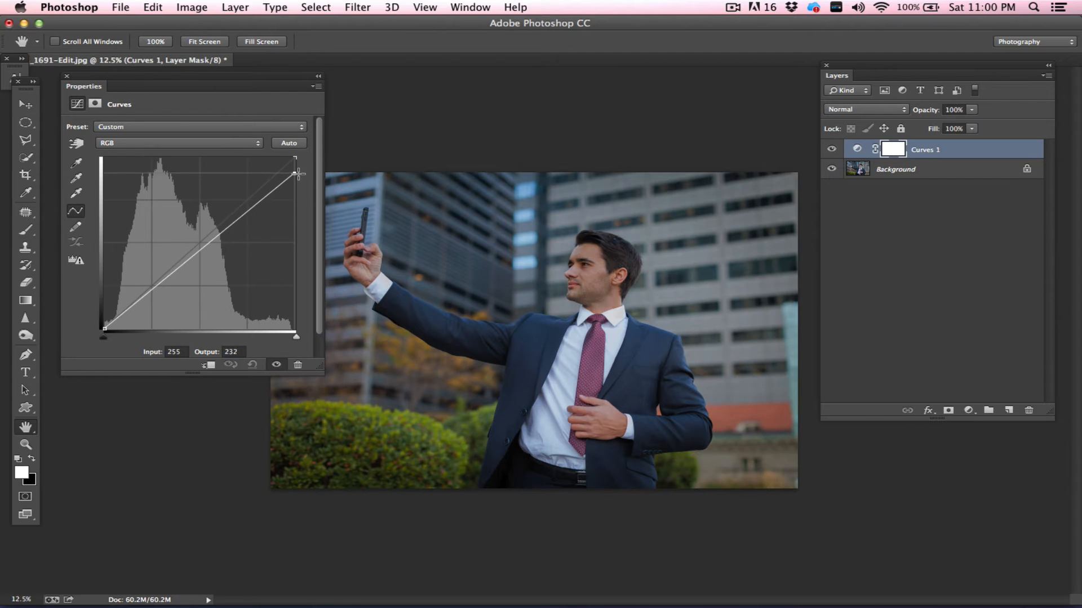
drag(295, 173, 296, 184)
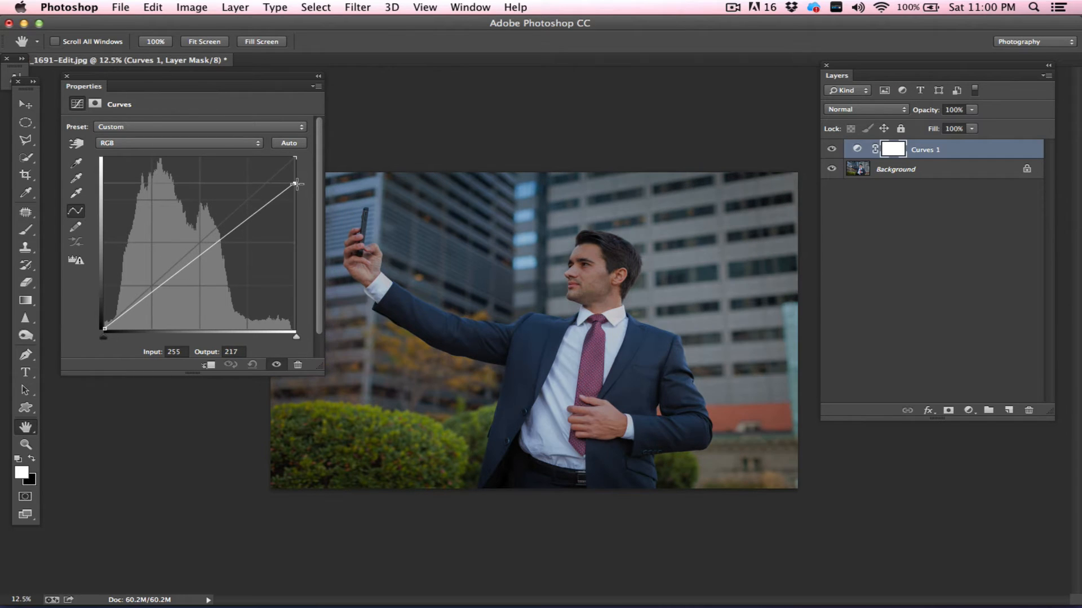
drag(297, 185, 294, 200)
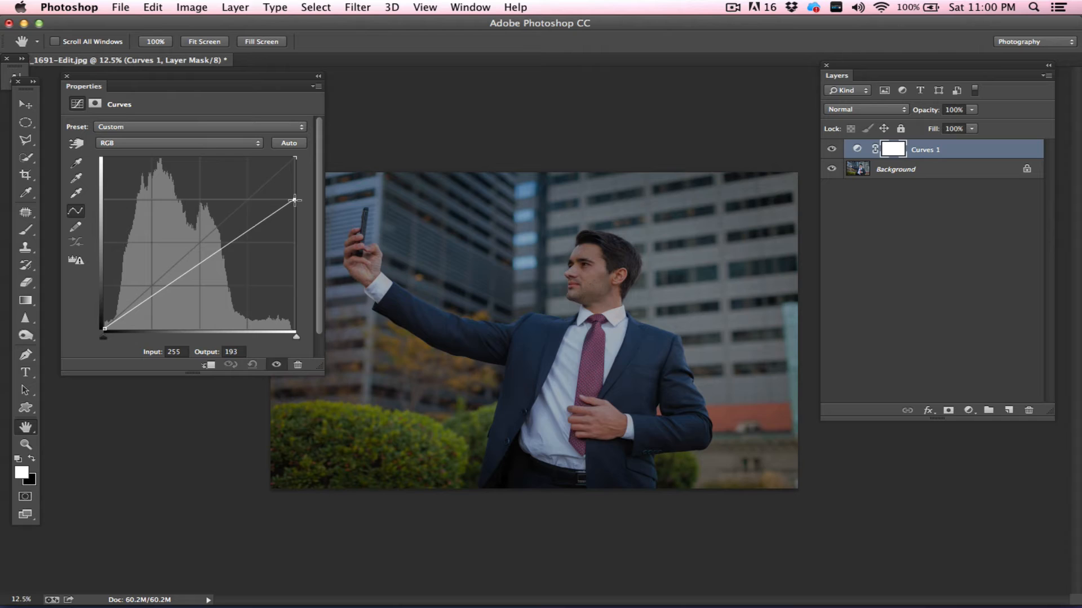
drag(294, 200, 294, 211)
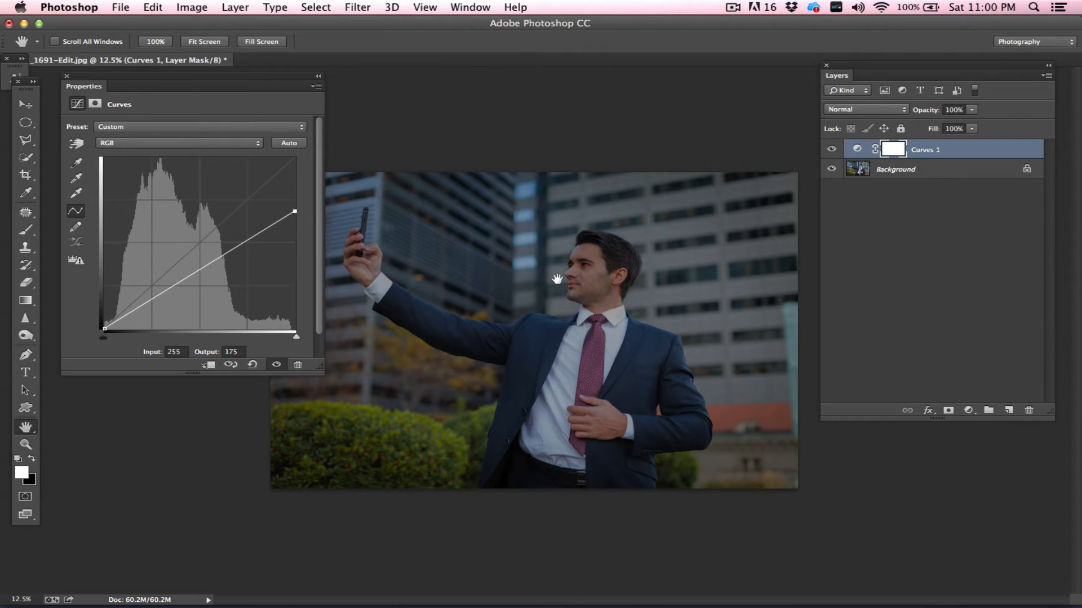
mouse_move(297, 215)
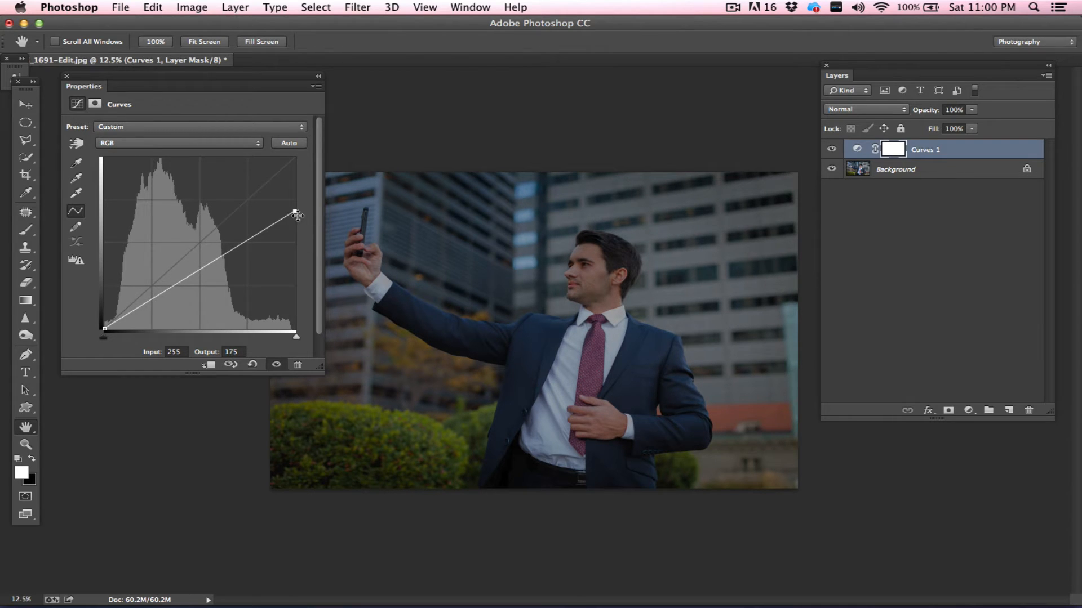
drag(296, 215, 254, 160)
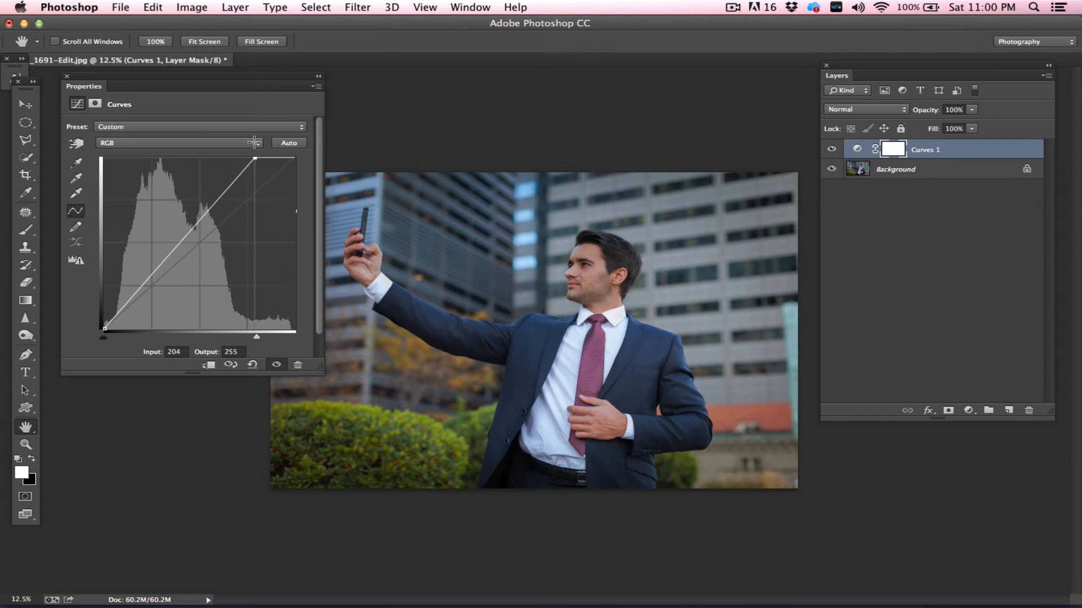
drag(254, 158, 233, 159)
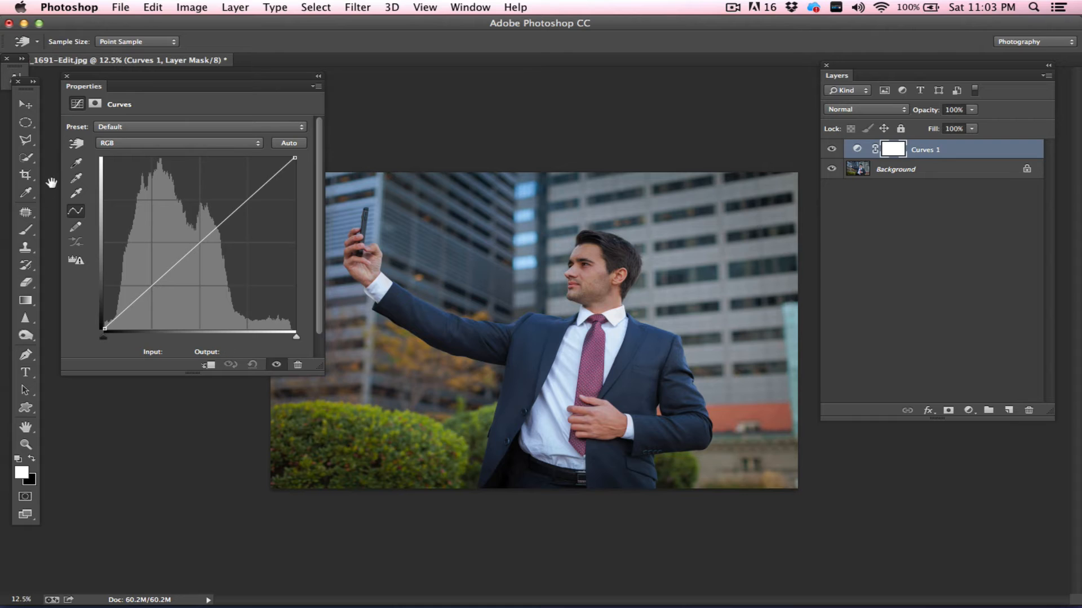
click(164, 276)
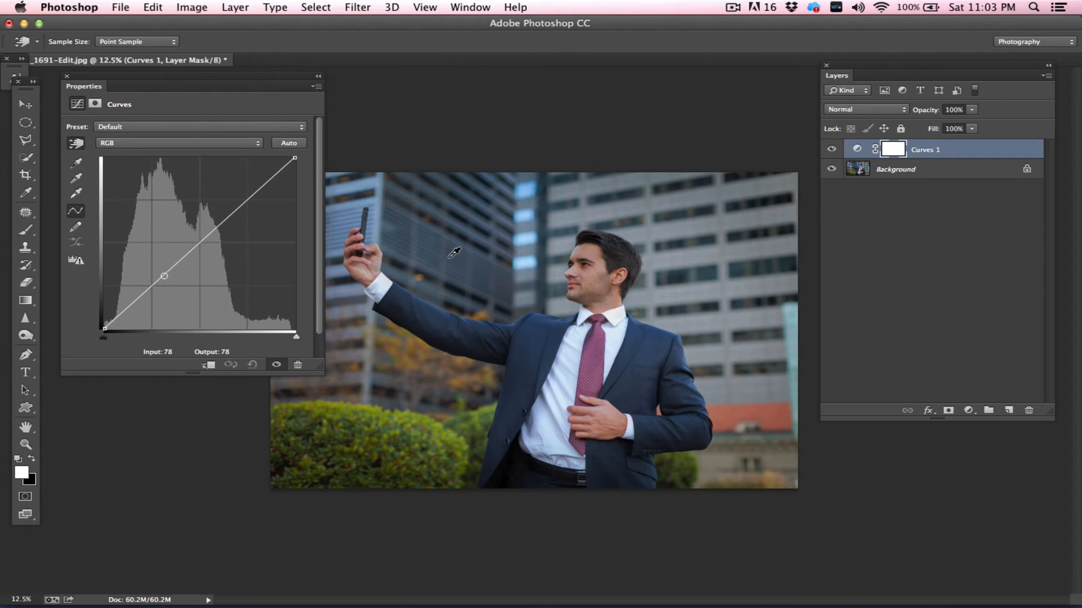
drag(164, 276, 168, 272)
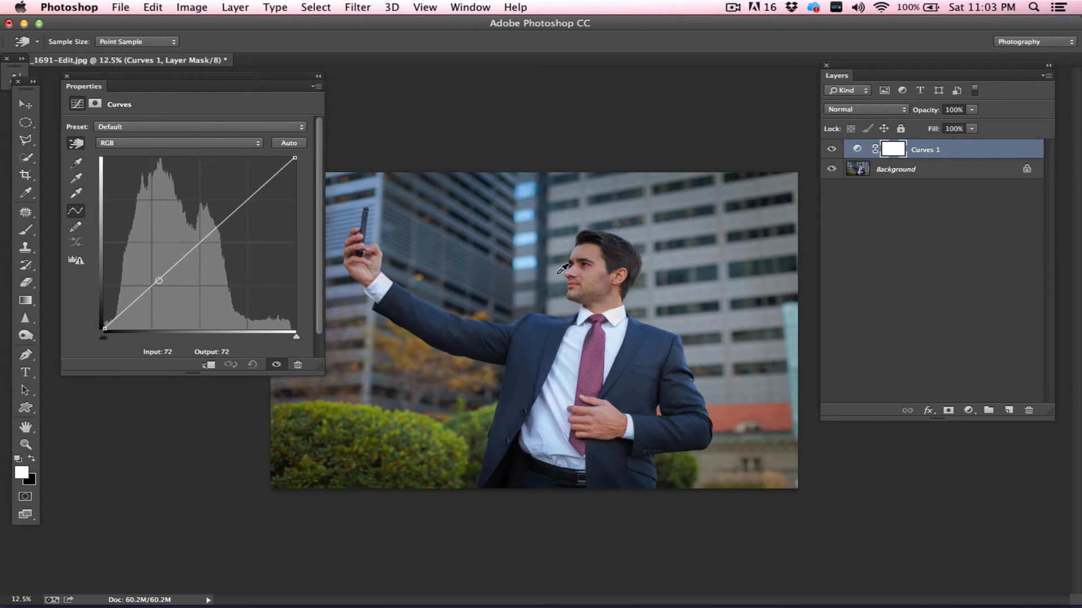
drag(159, 280, 202, 240)
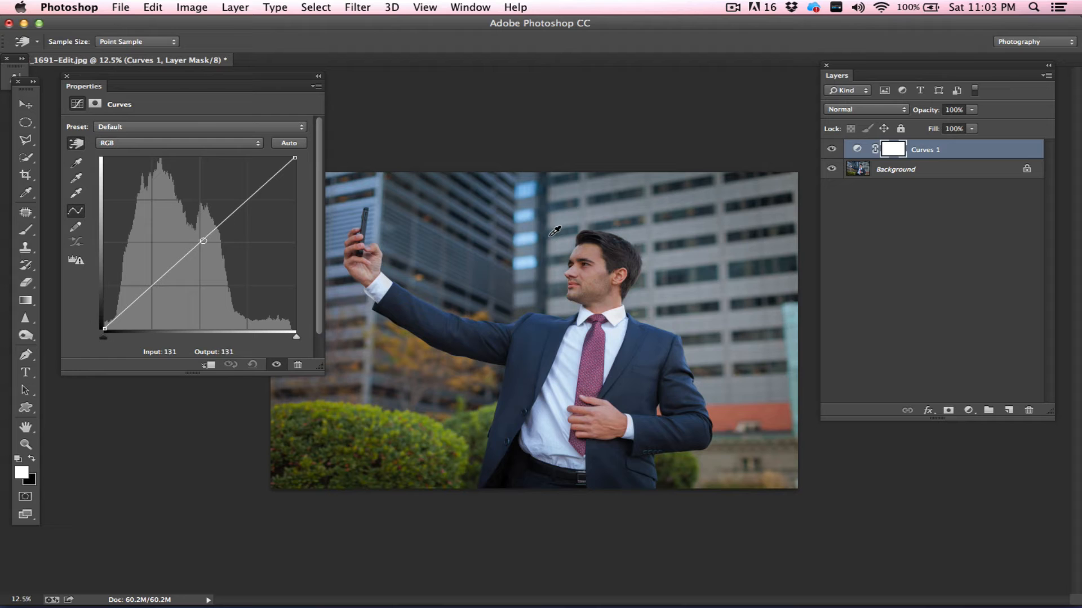
drag(204, 240, 170, 267)
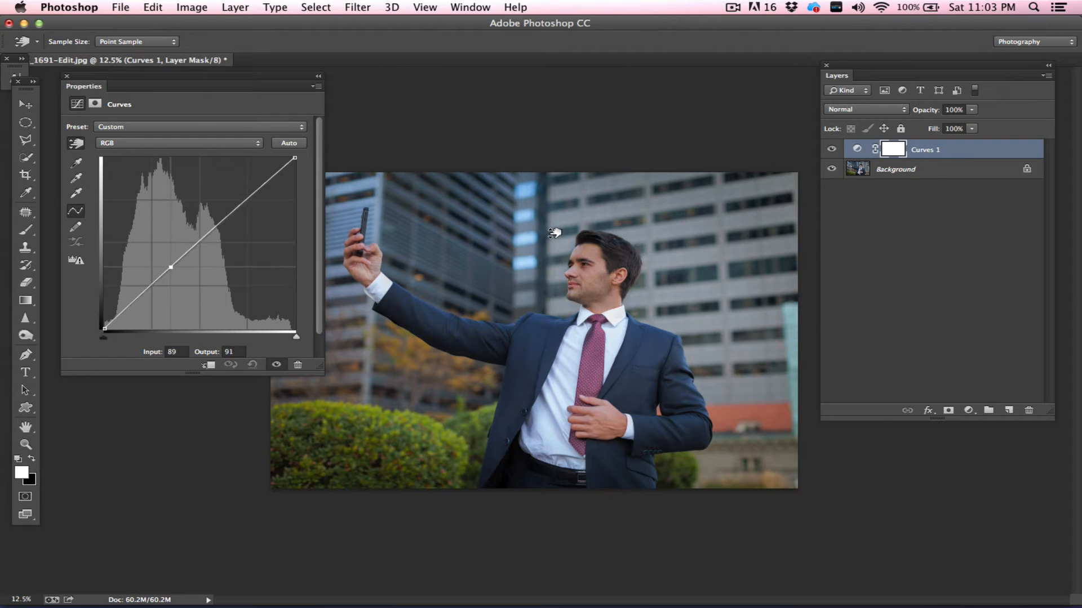
drag(171, 267, 171, 264)
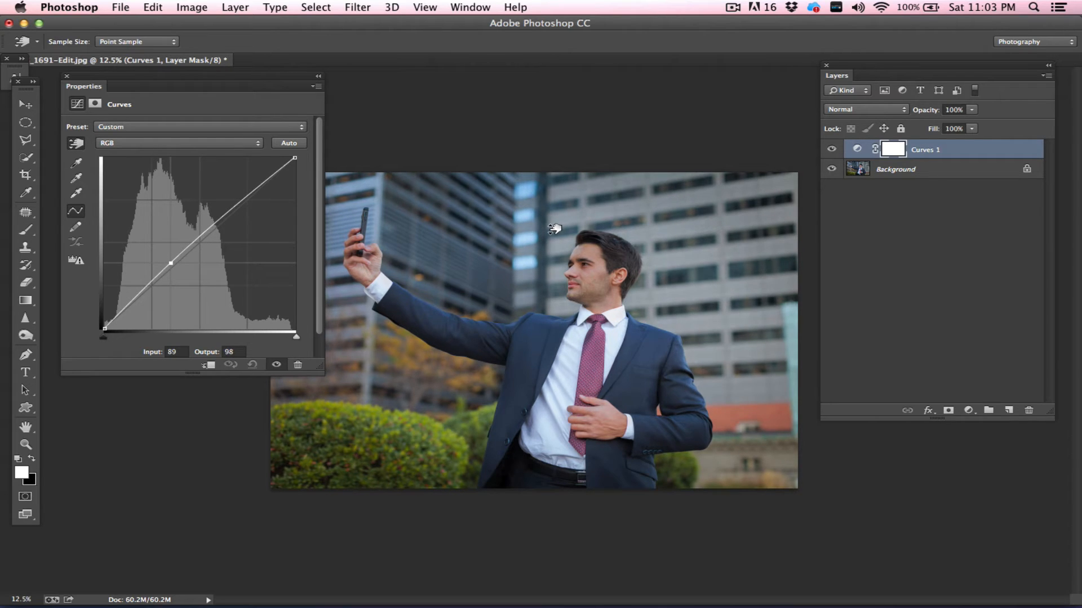
drag(170, 264, 171, 277)
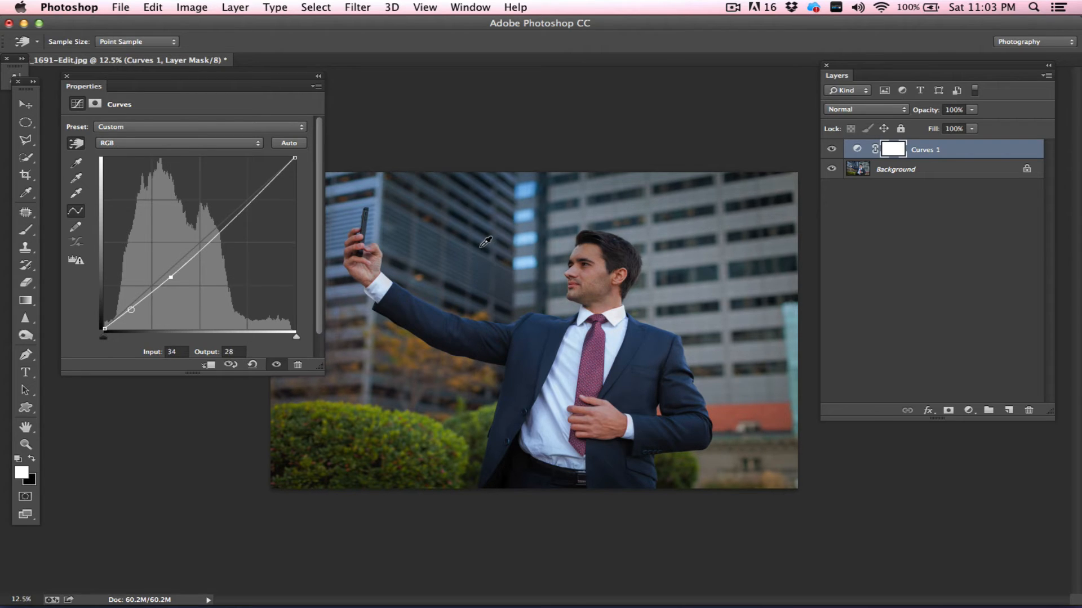
drag(130, 309, 153, 292)
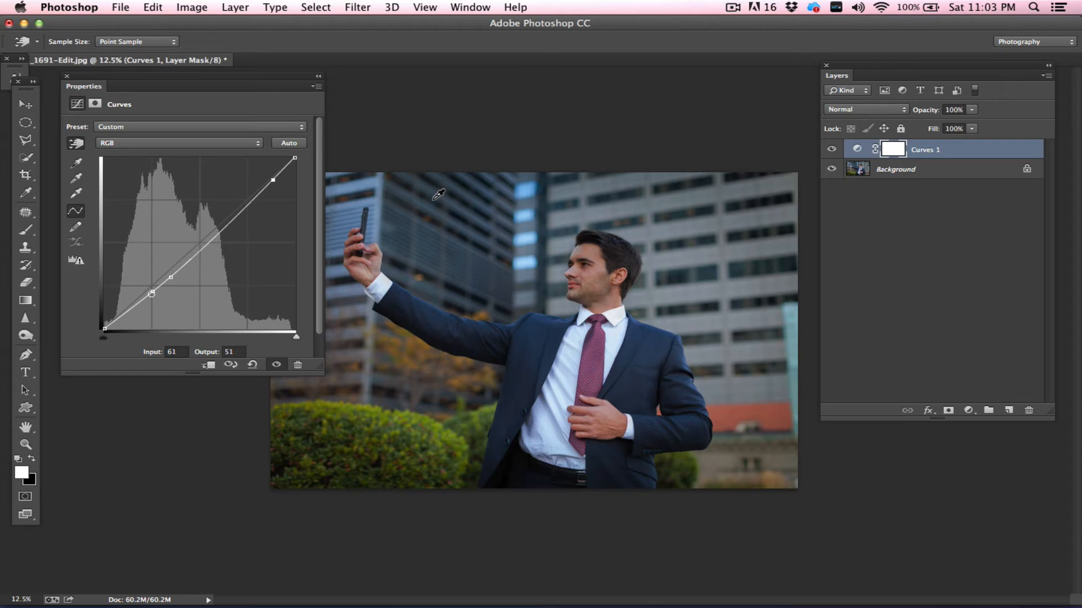
drag(150, 293, 174, 274)
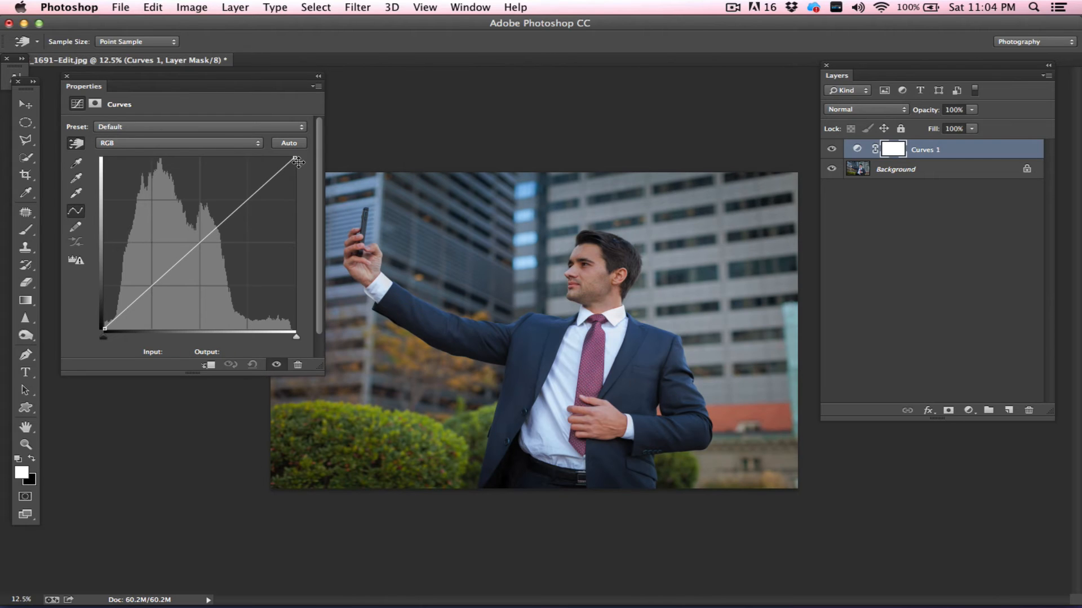
click(178, 142)
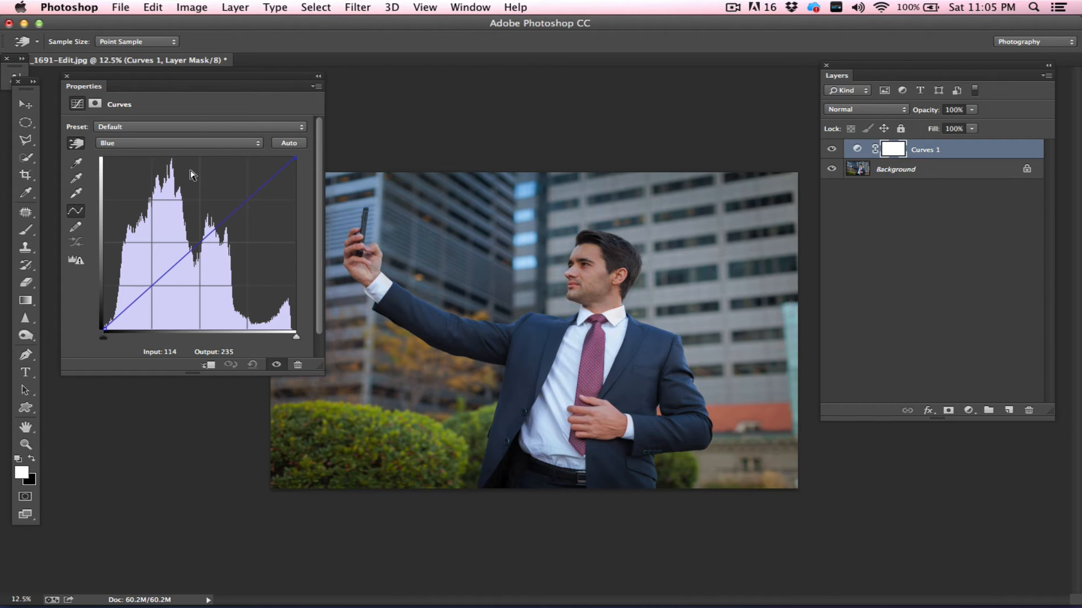
click(178, 142)
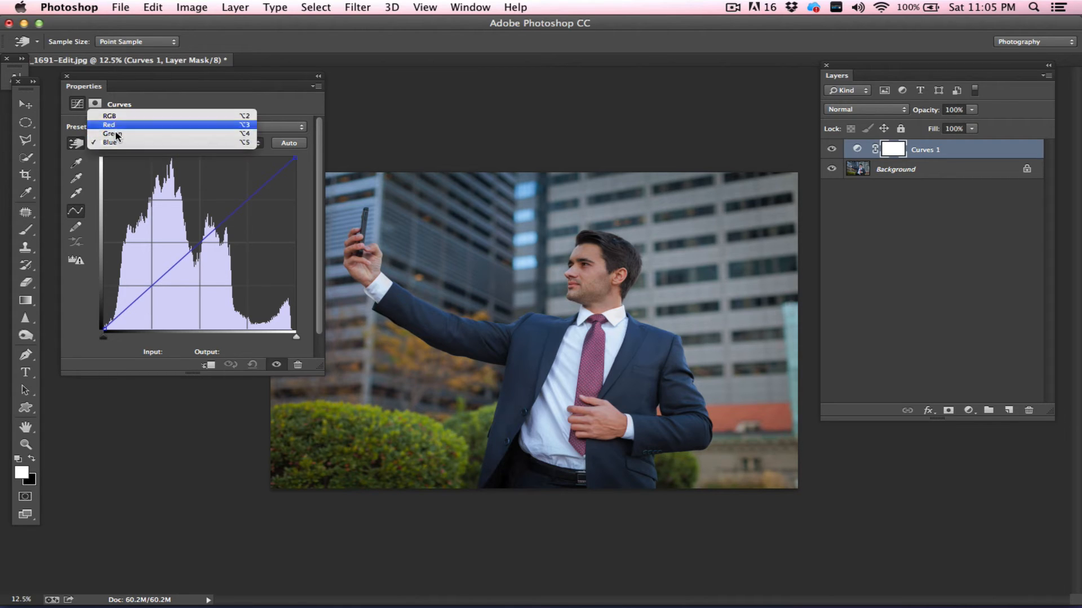
click(114, 132)
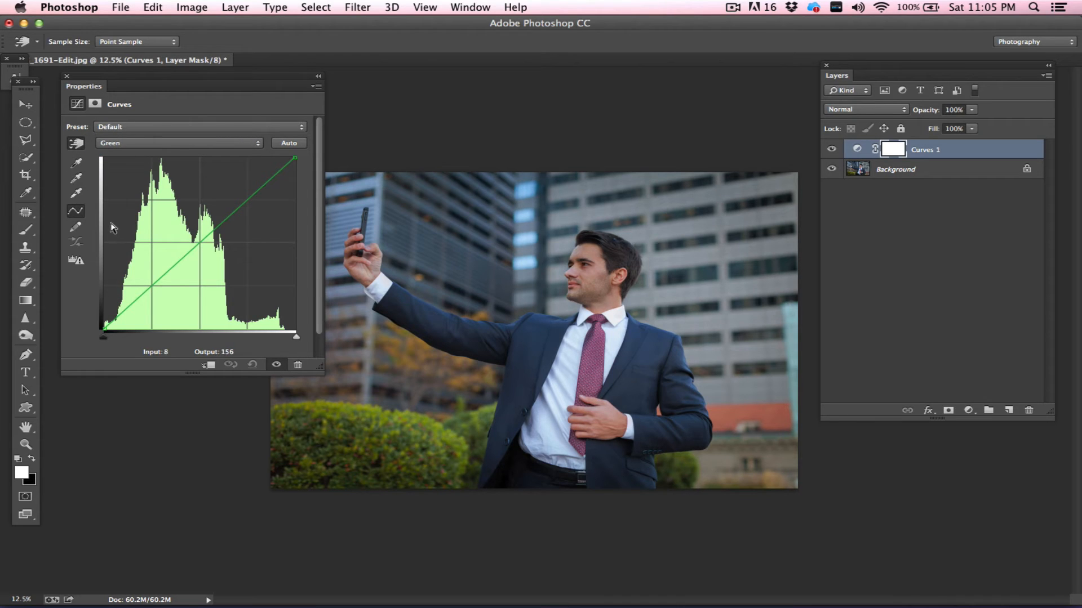
click(179, 142)
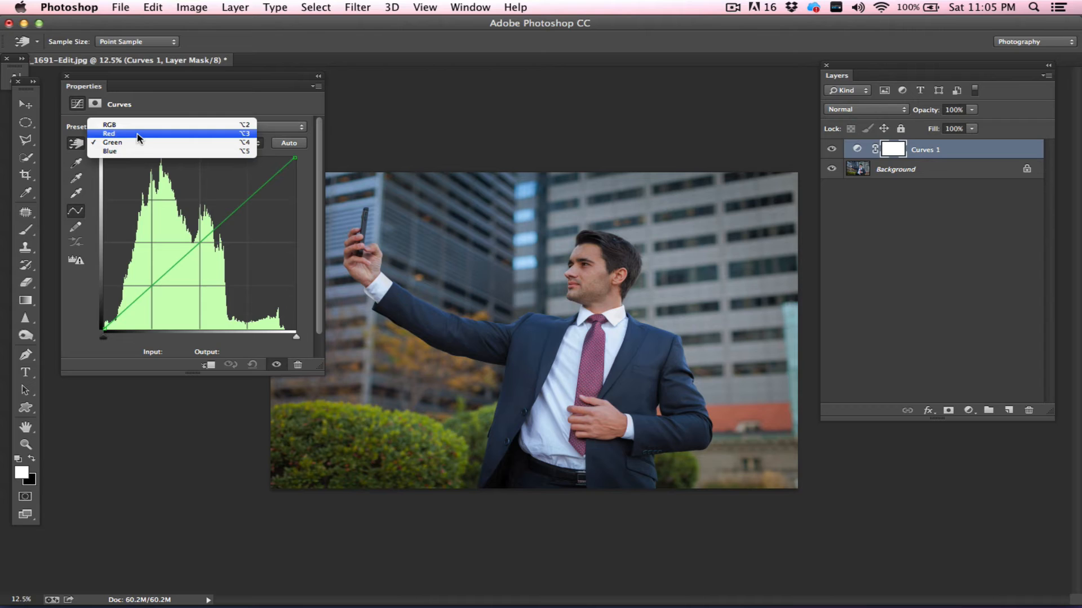
click(109, 133)
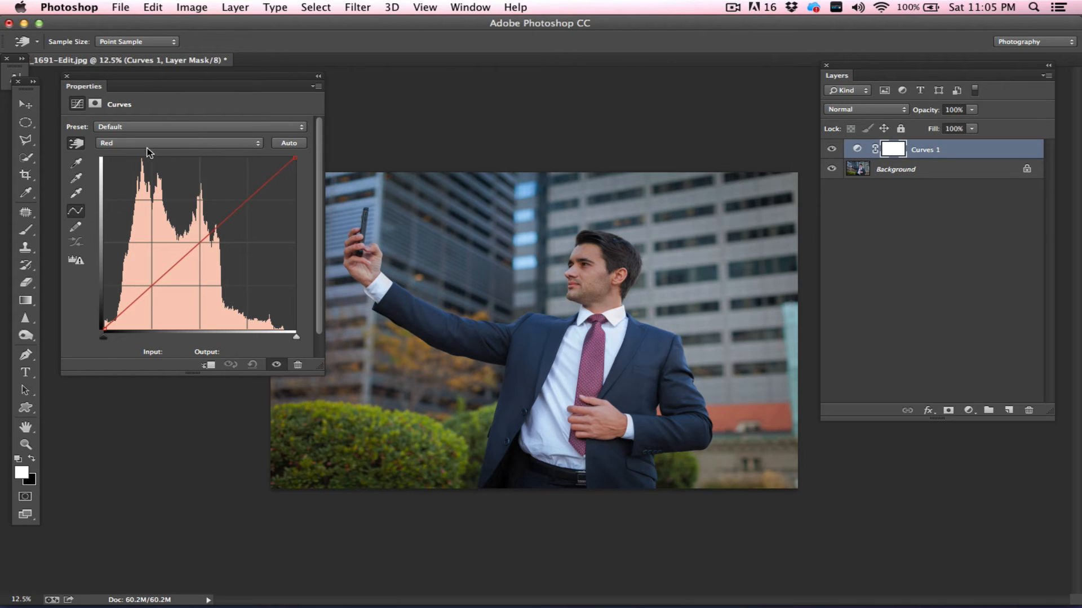
mouse_move(241, 250)
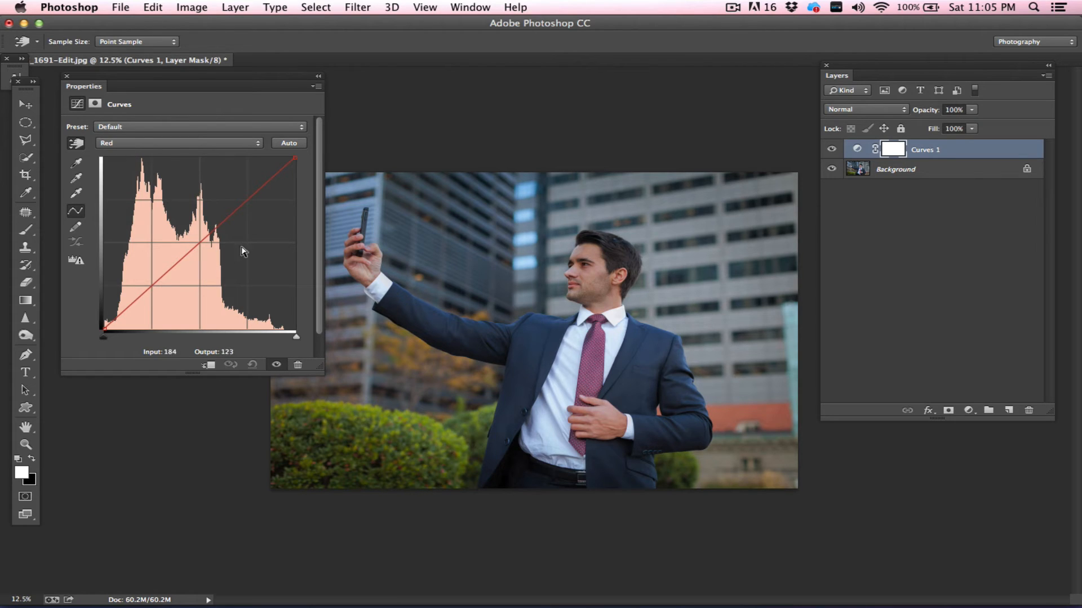
drag(216, 243, 196, 239)
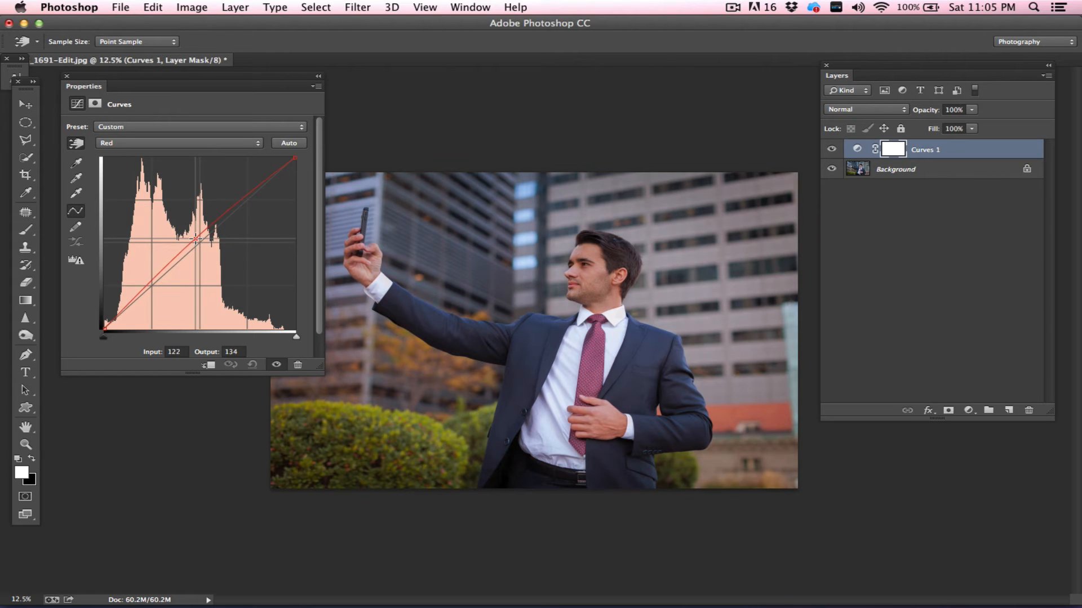
drag(197, 239, 197, 240)
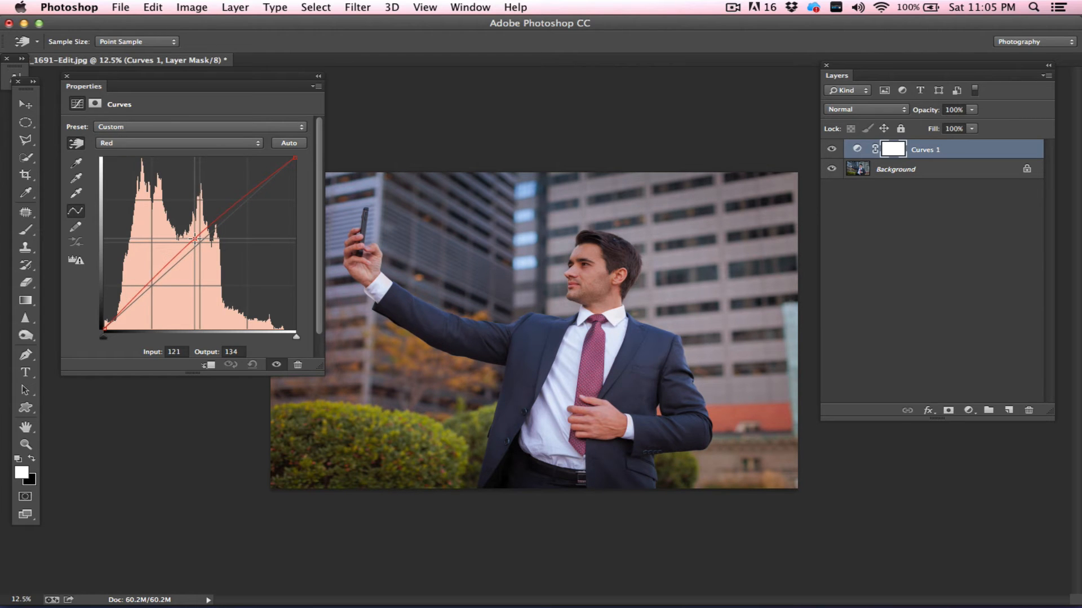
drag(196, 238, 200, 247)
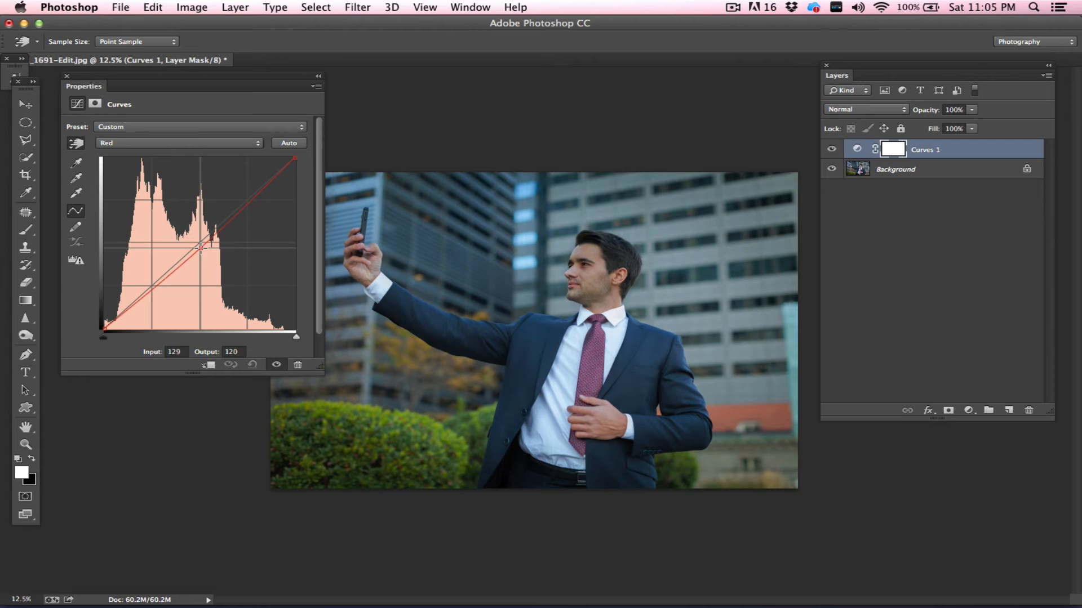
drag(200, 249, 202, 250)
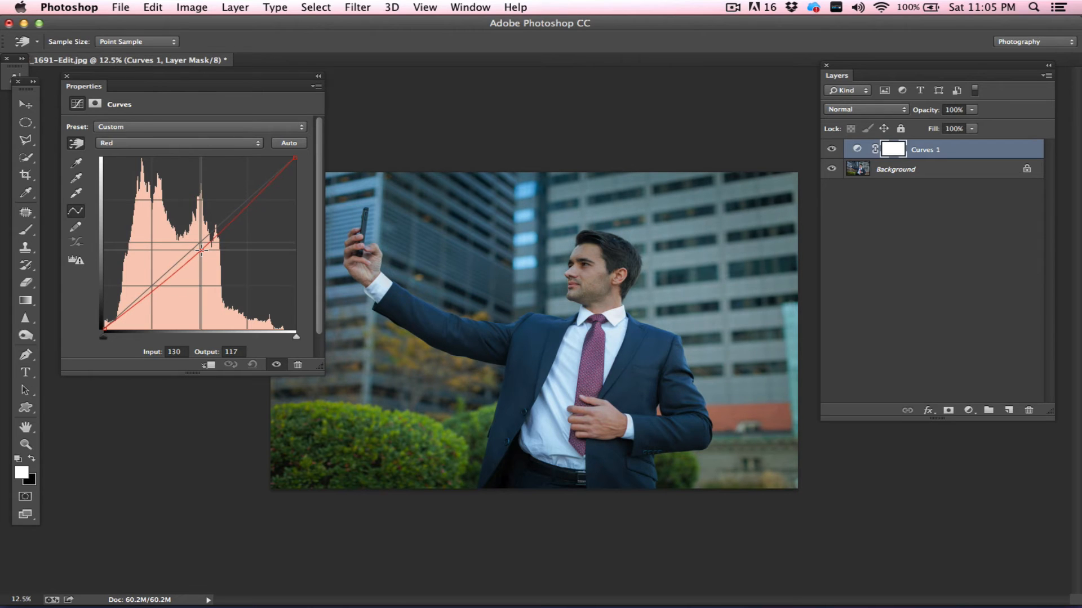
drag(204, 249, 213, 241)
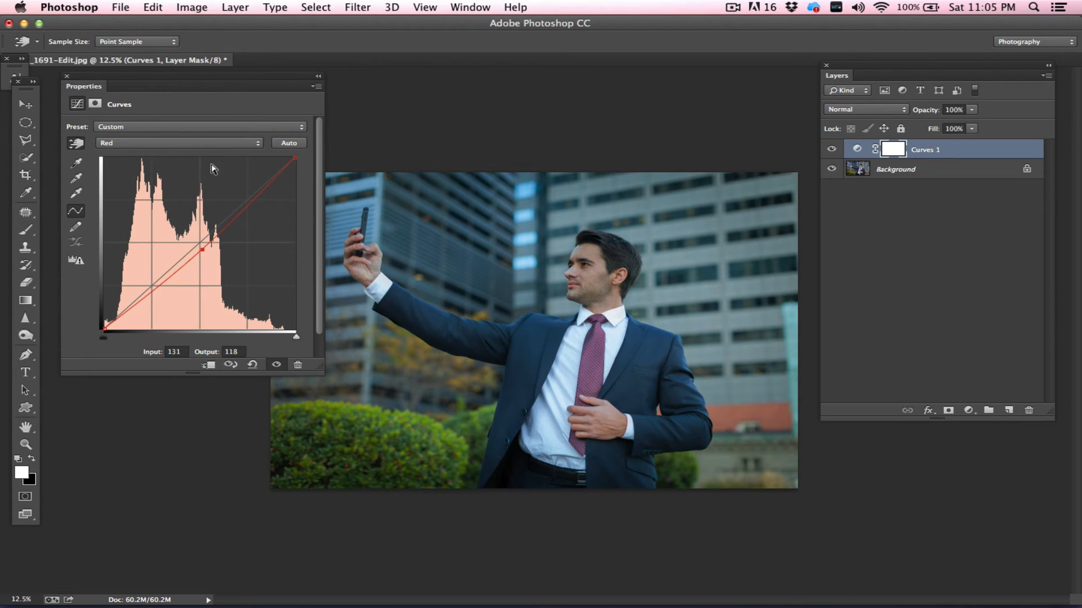
click(178, 142)
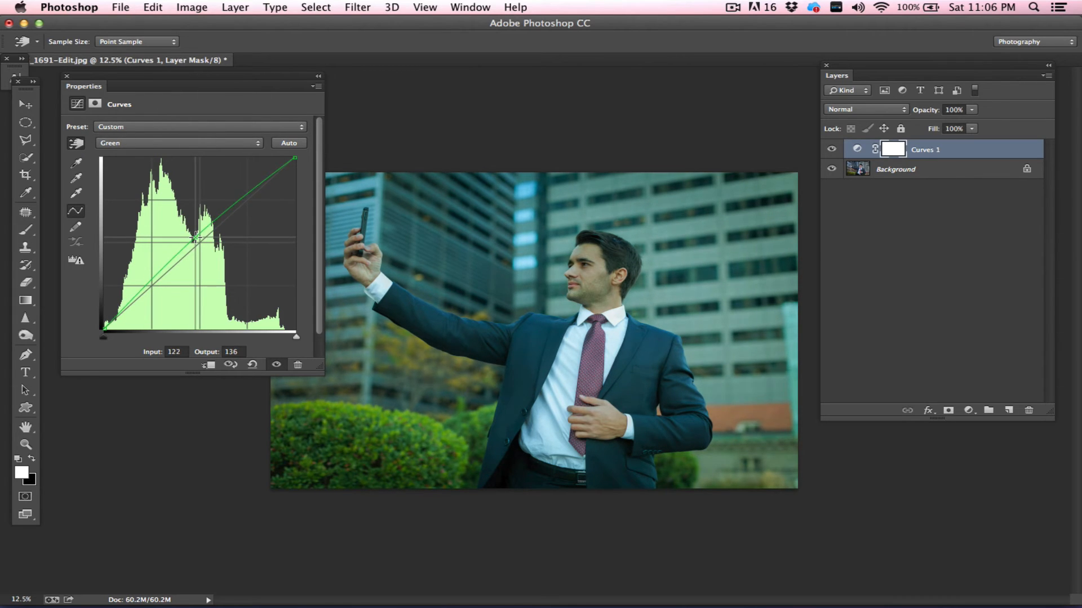
drag(196, 240, 174, 329)
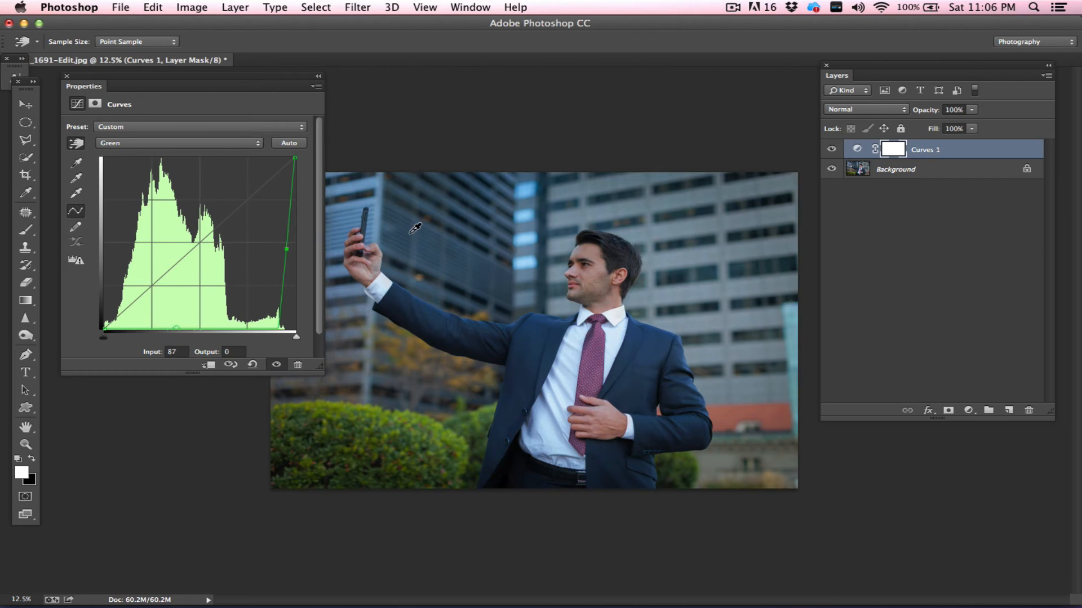
click(178, 142)
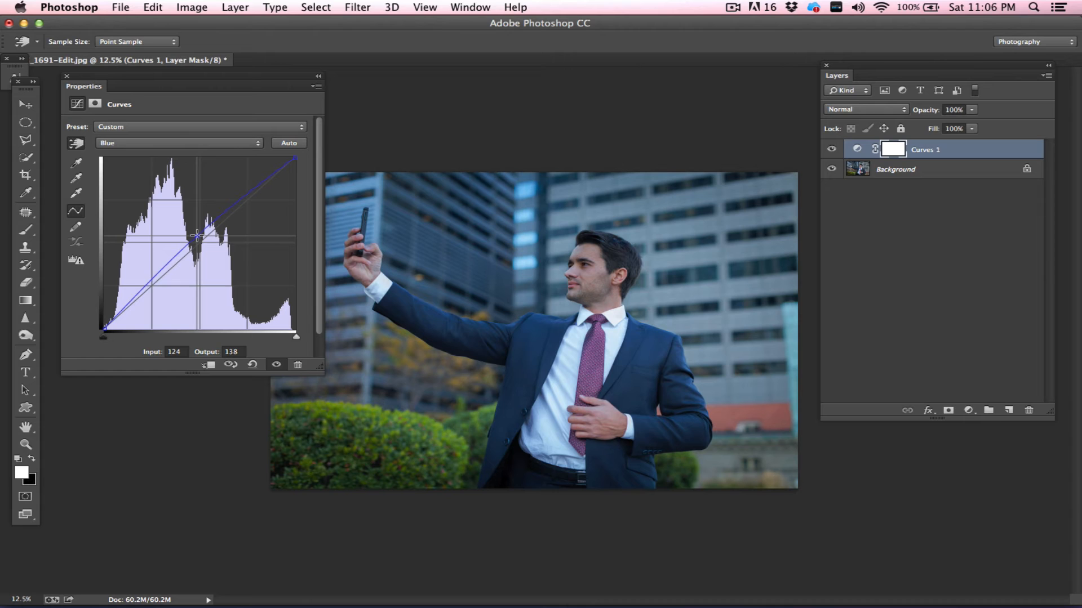
drag(197, 236, 205, 246)
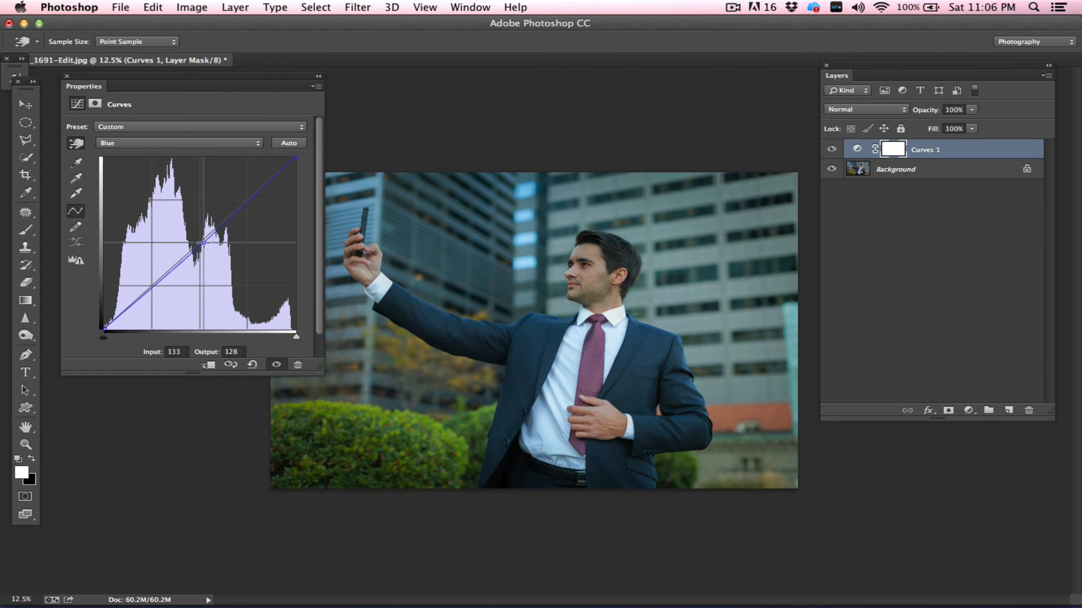
drag(205, 247, 206, 248)
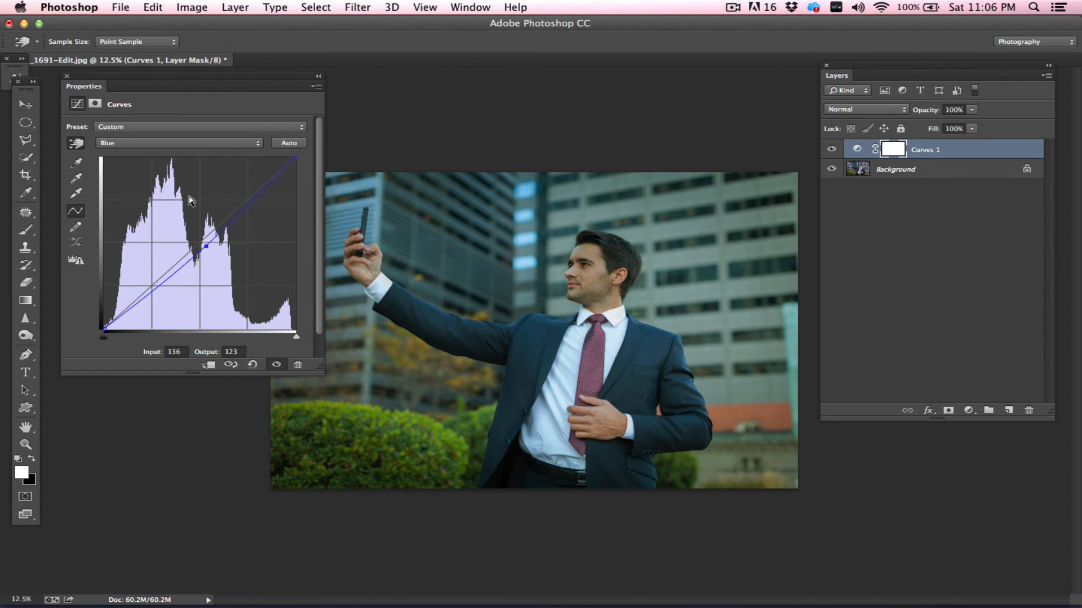
mouse_move(129, 253)
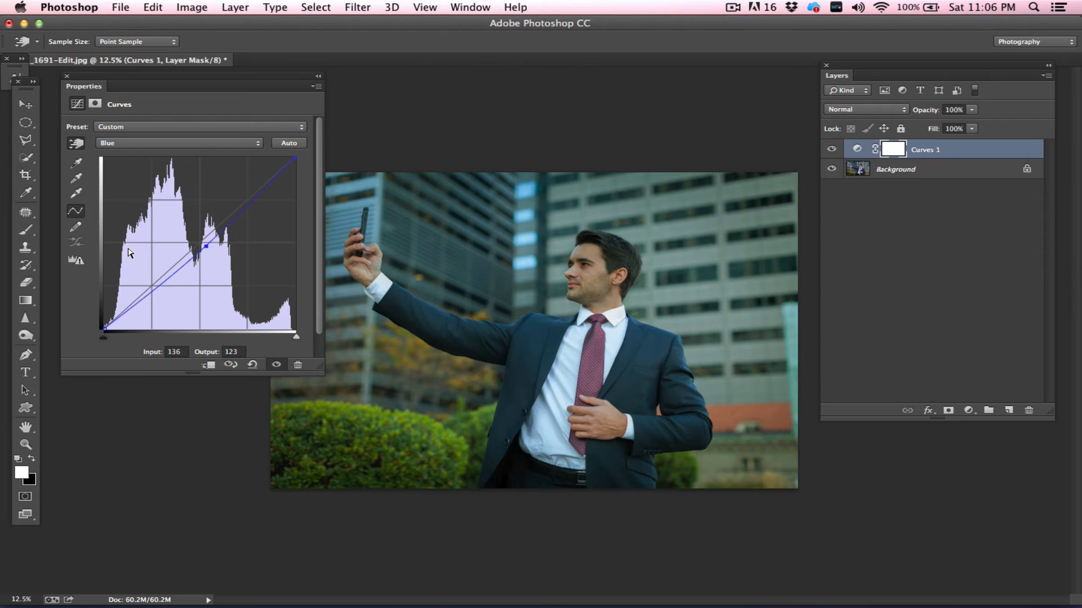
click(258, 365)
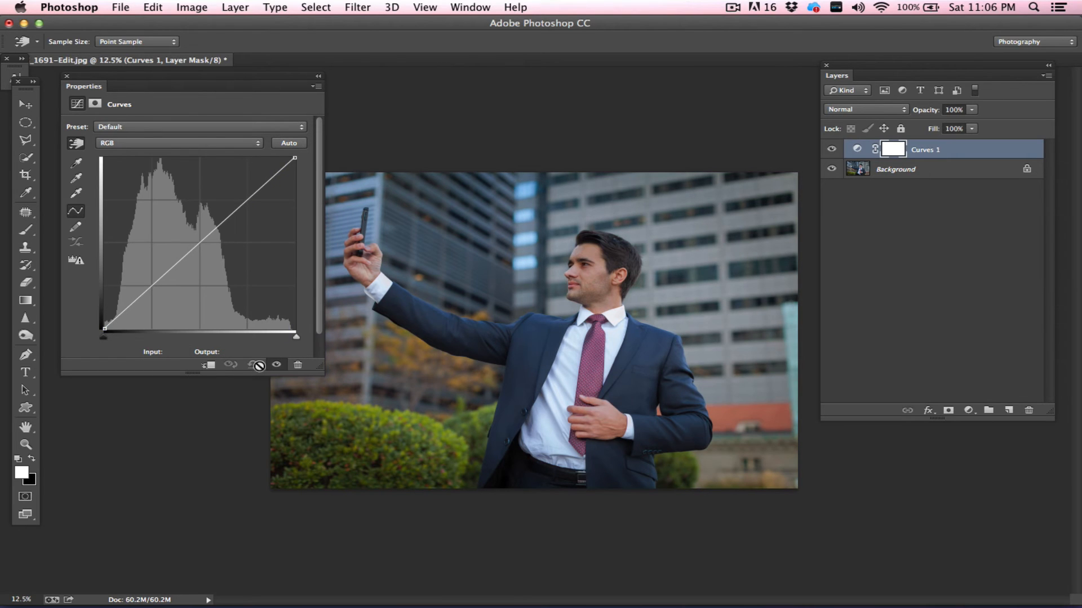
Select the Blue channel curve and lift its black point to tint the shadows blue
click(178, 143)
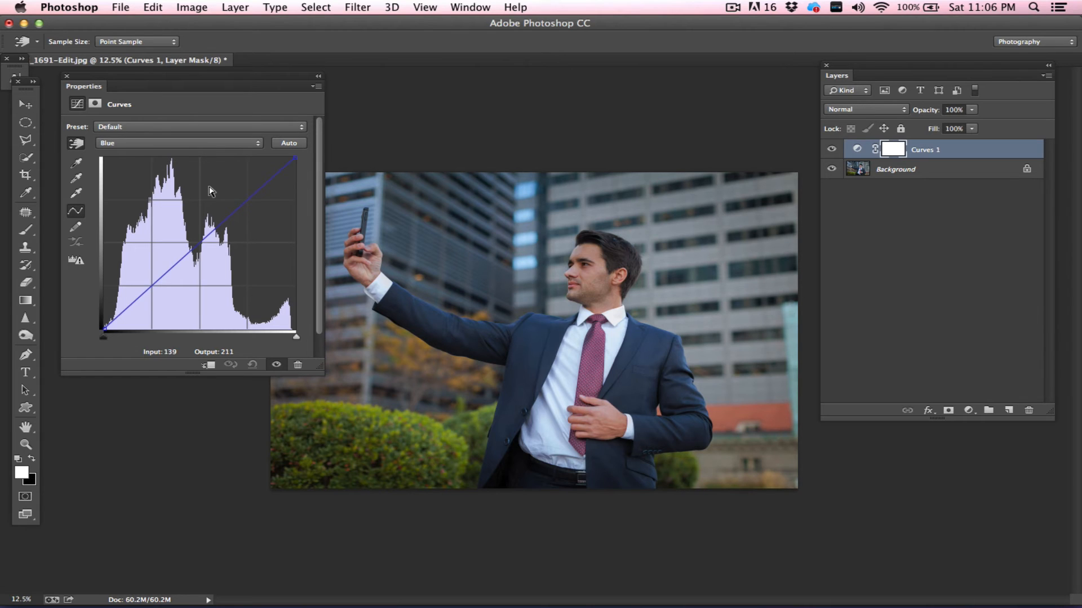
click(178, 143)
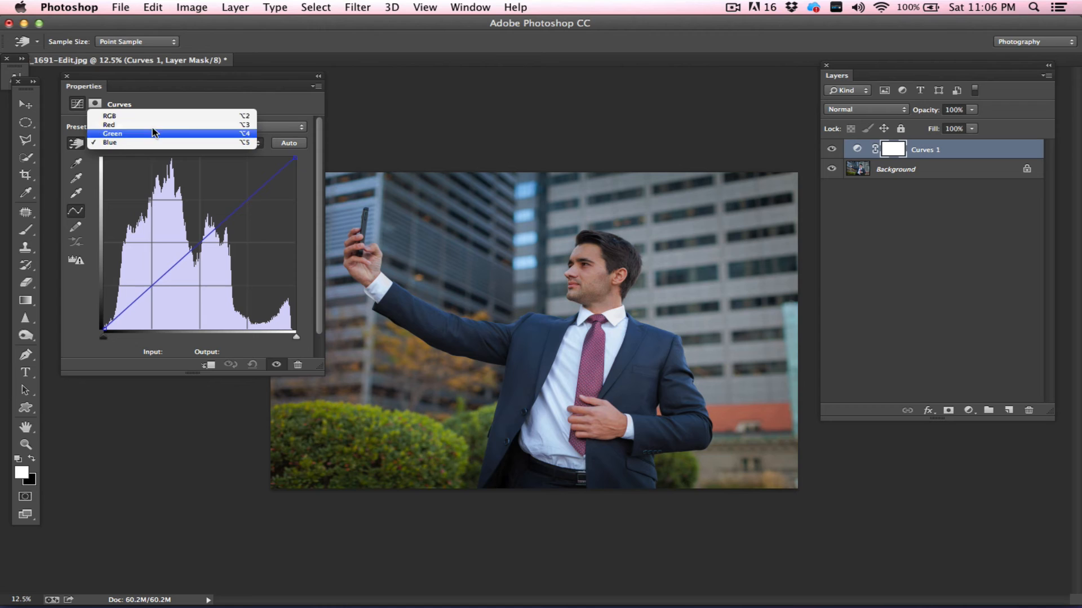
click(109, 169)
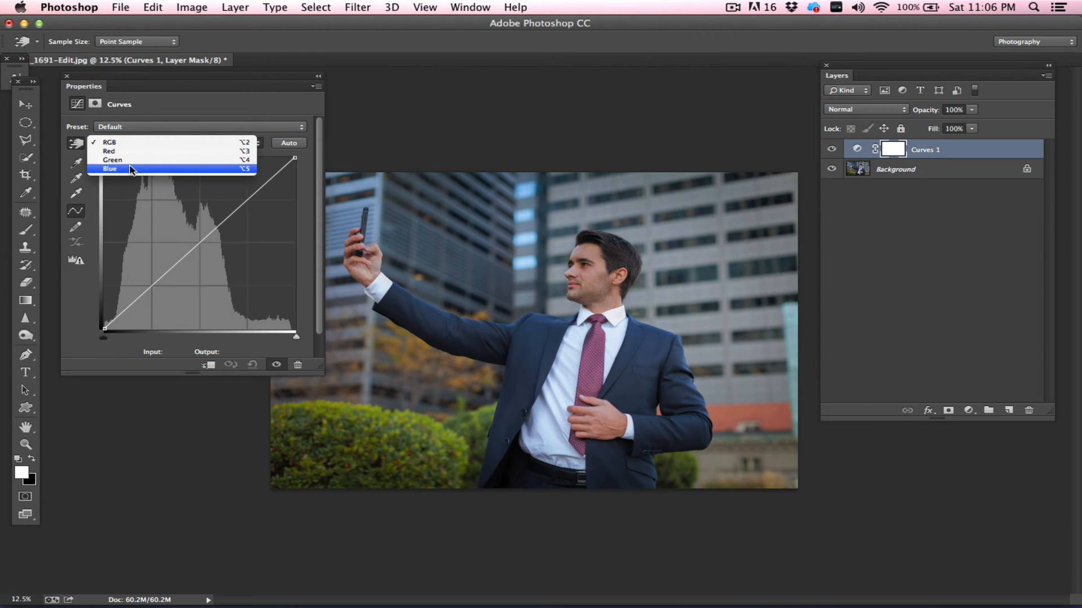
click(108, 169)
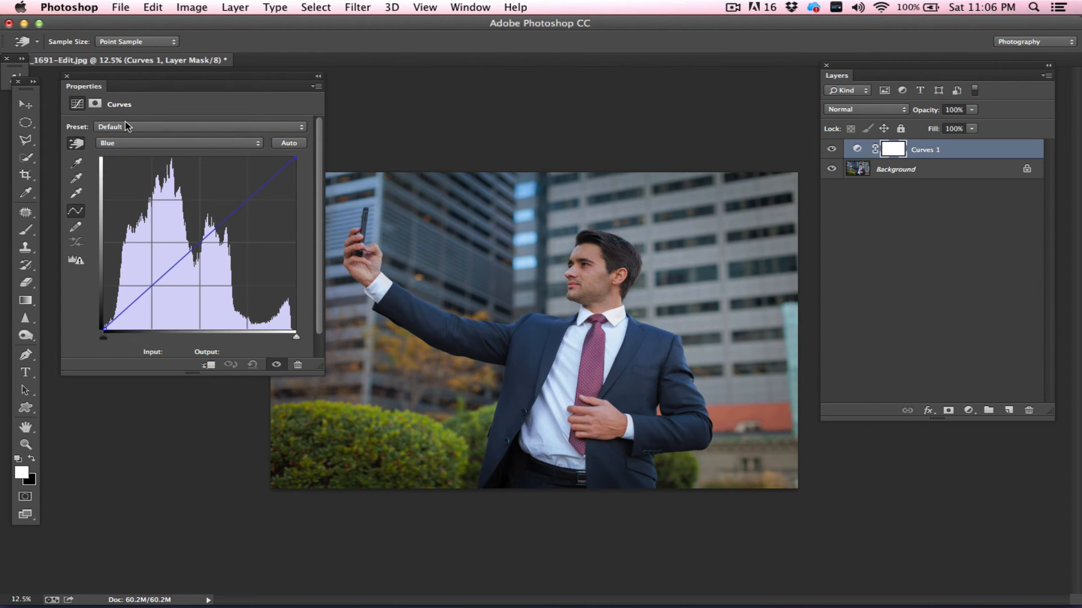
mouse_move(333, 171)
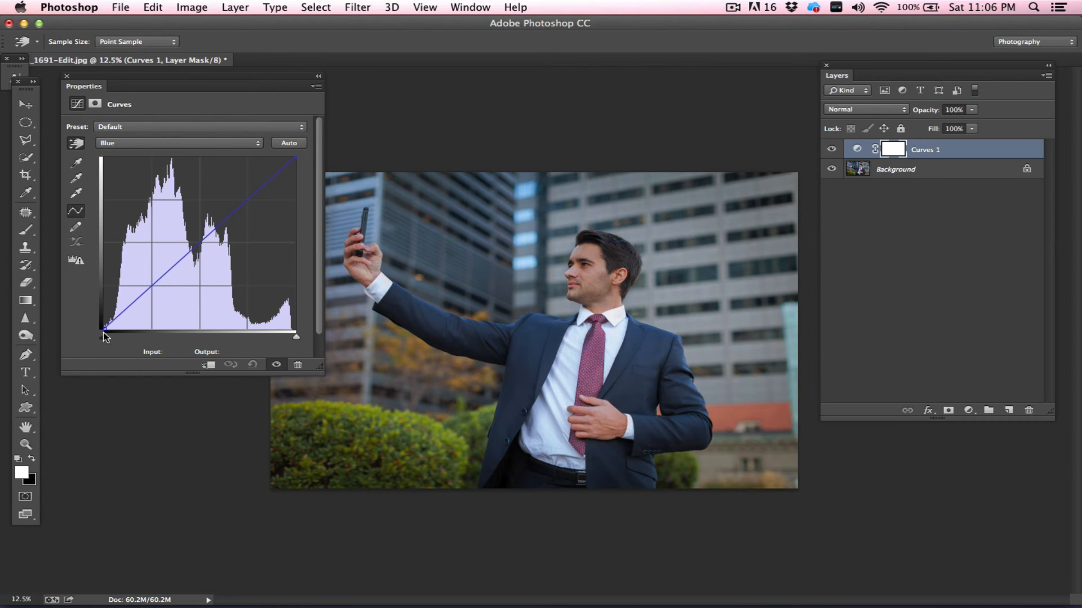
click(104, 329)
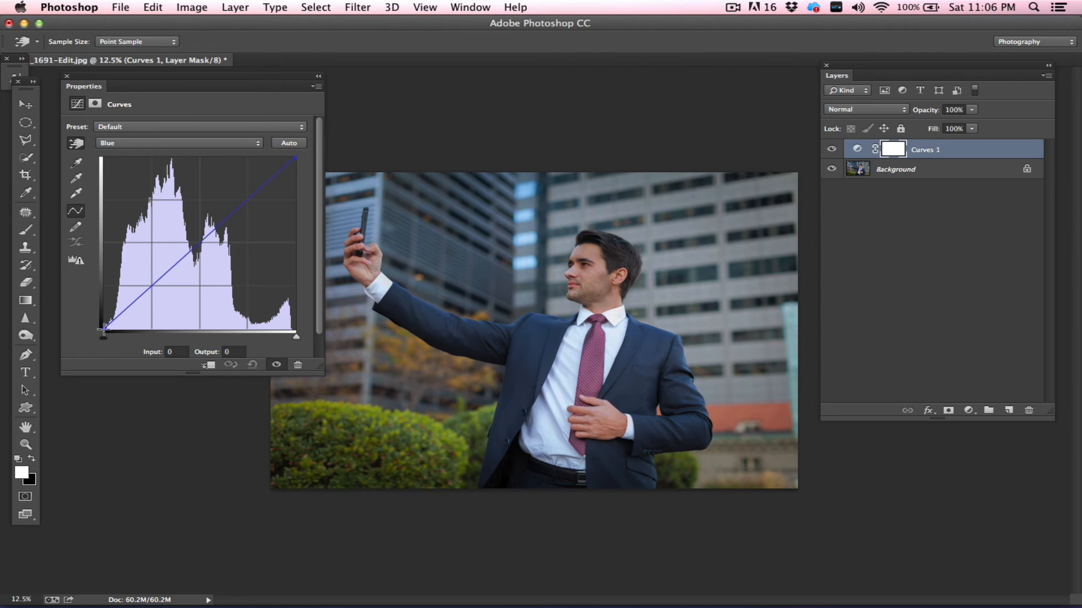
drag(104, 328, 104, 320)
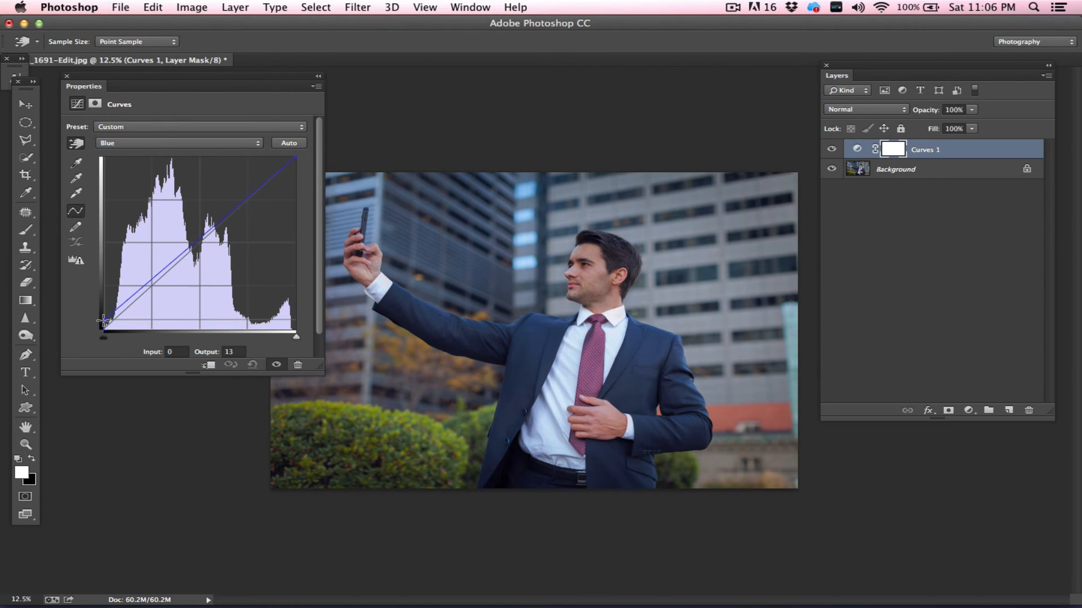
Add blue shadow, midtone and upper points, keeping the midtones near neutral
drag(102, 320, 126, 302)
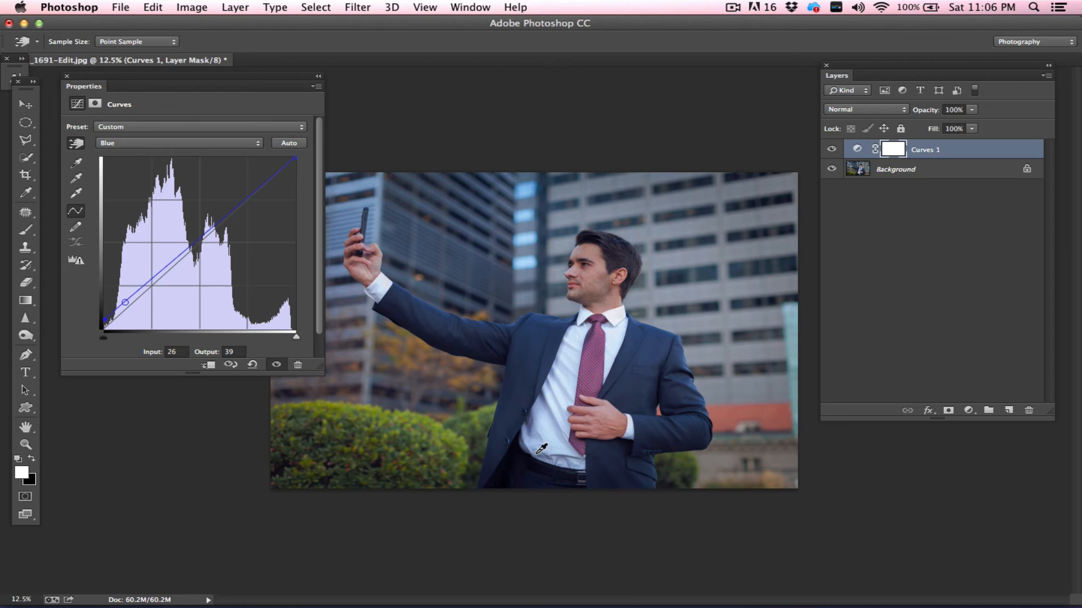
drag(126, 302, 212, 246)
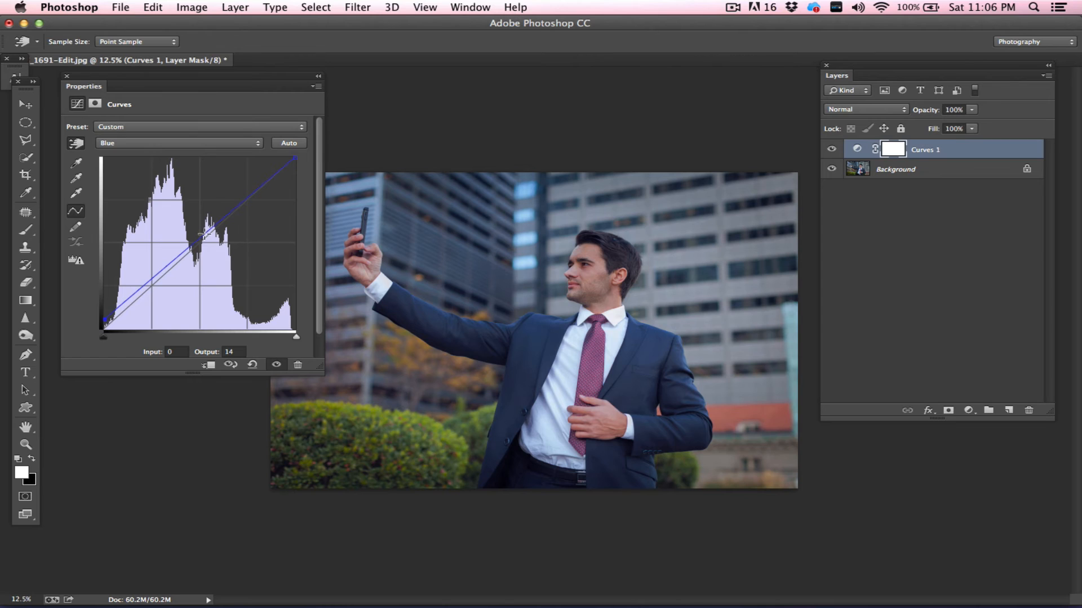
drag(200, 245, 200, 239)
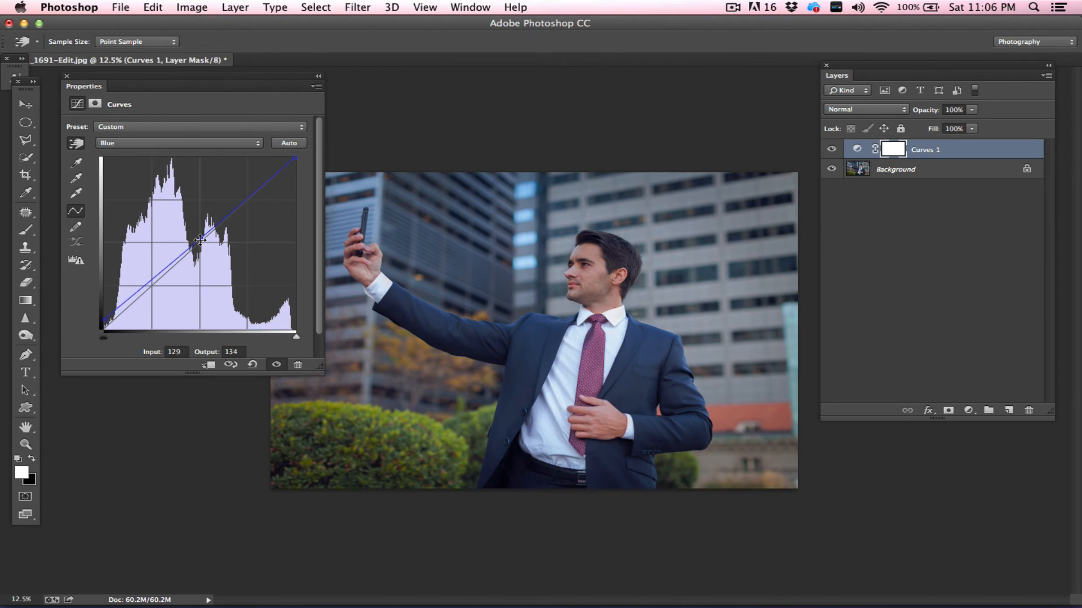
drag(201, 239, 197, 243)
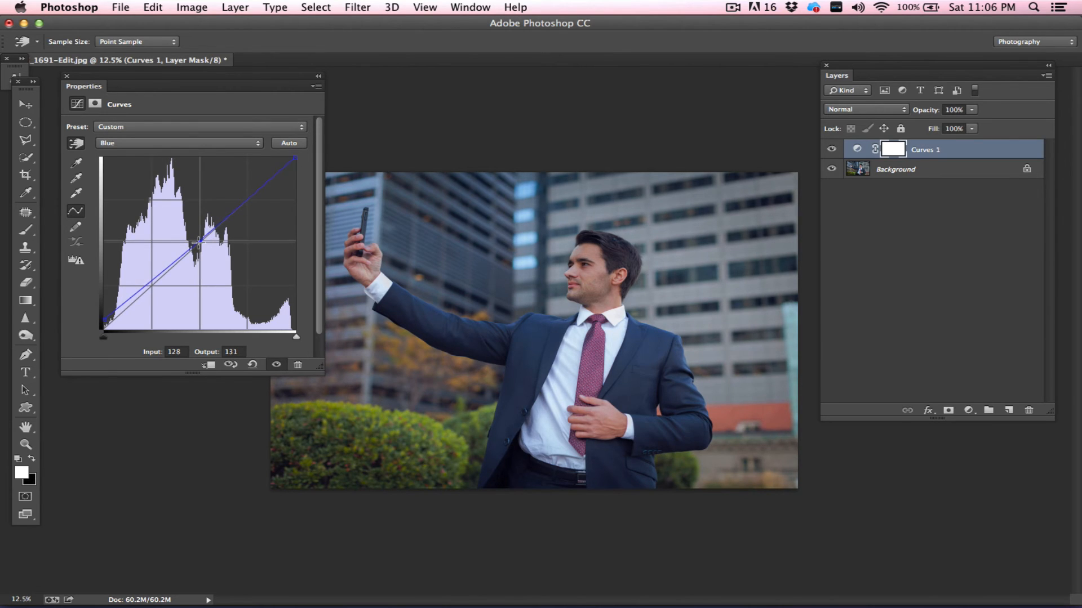
drag(197, 245, 237, 211)
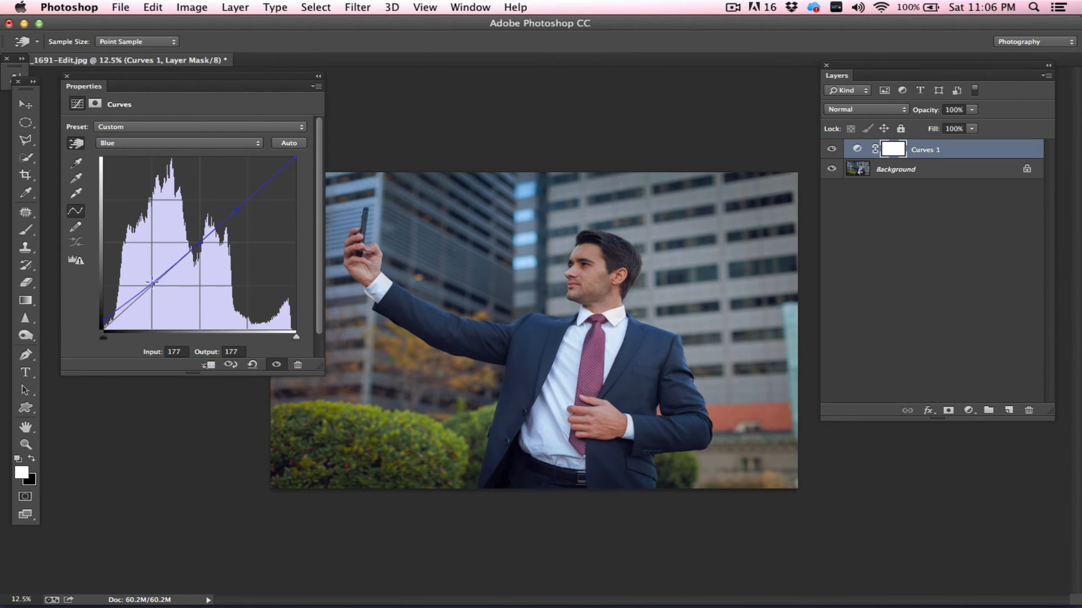
drag(152, 282, 163, 278)
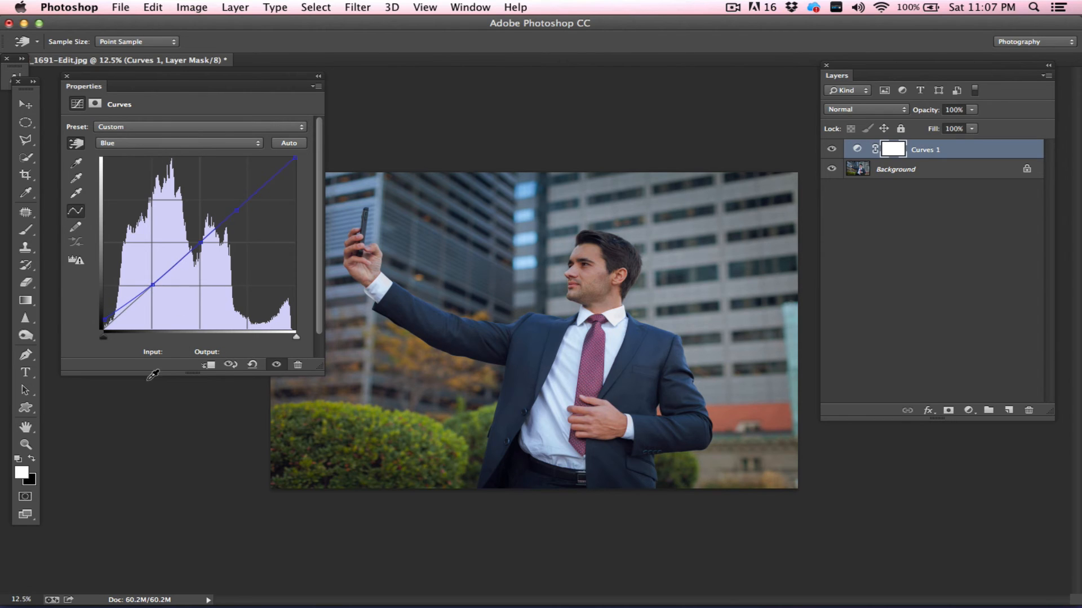
click(178, 142)
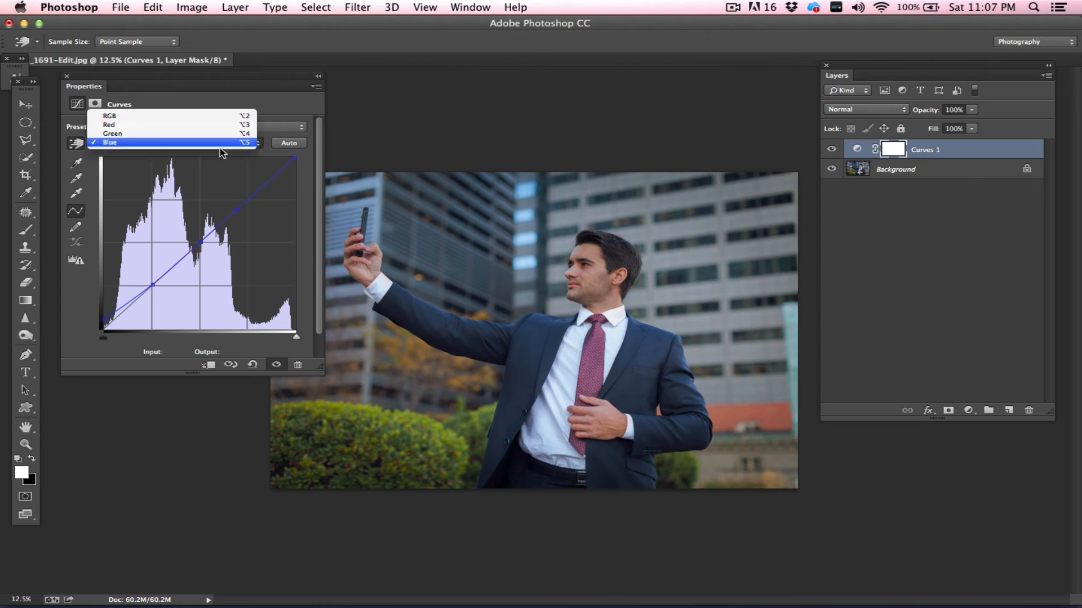
On the Red channel, drag the white point left to push red into the highlights
click(108, 124)
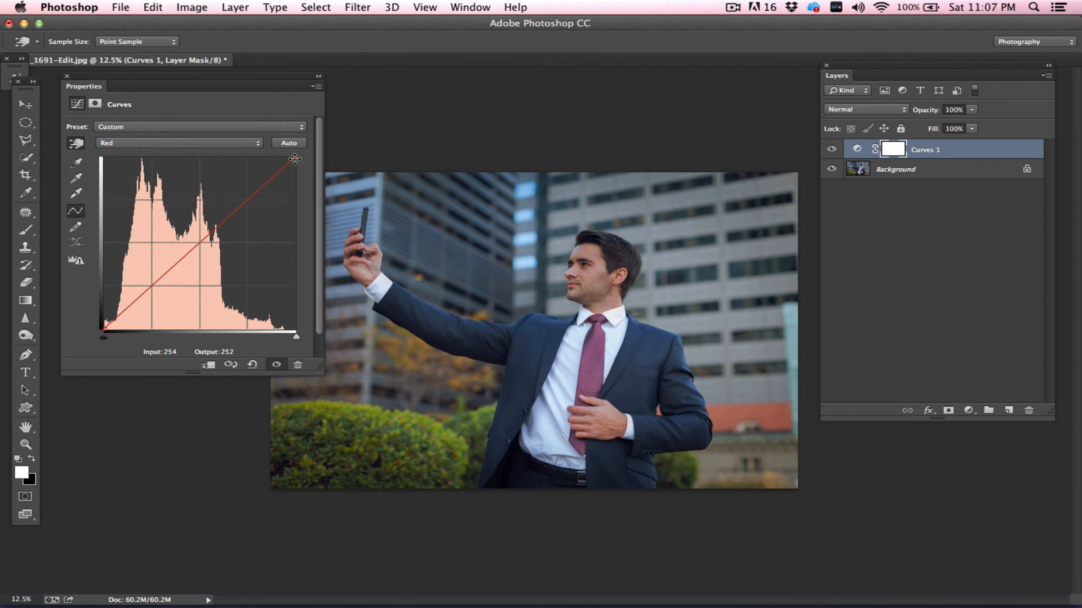
drag(294, 160, 297, 157)
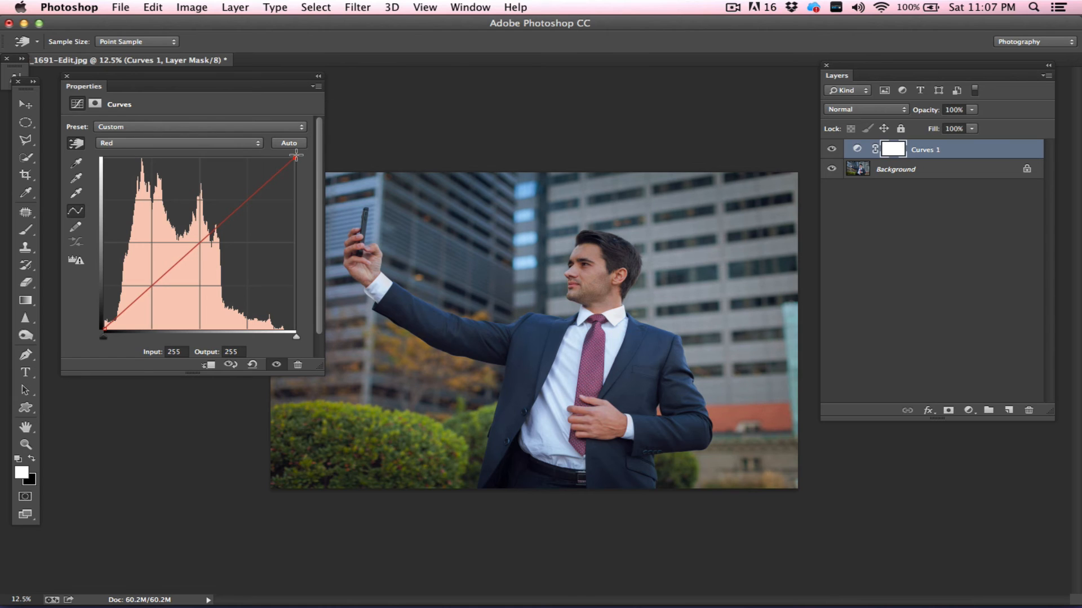
drag(297, 157, 285, 157)
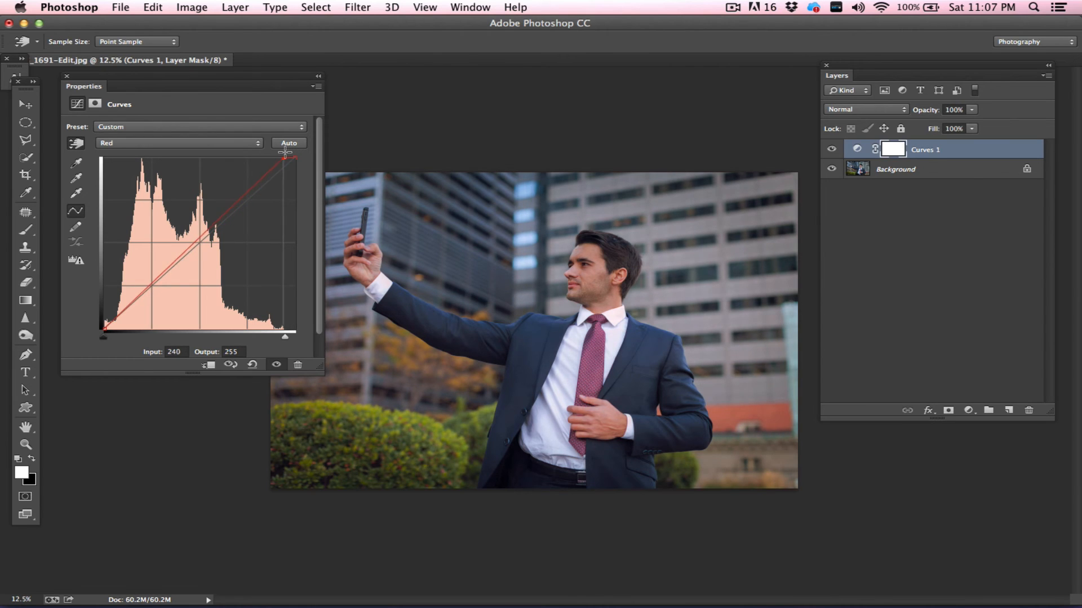
drag(285, 157, 268, 160)
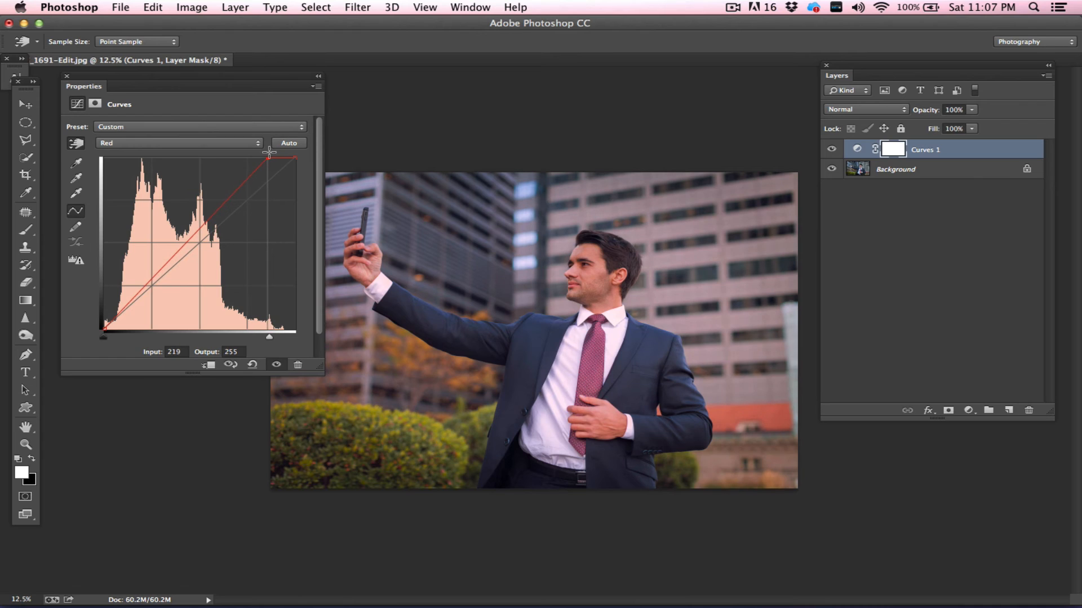
drag(268, 158, 142, 290)
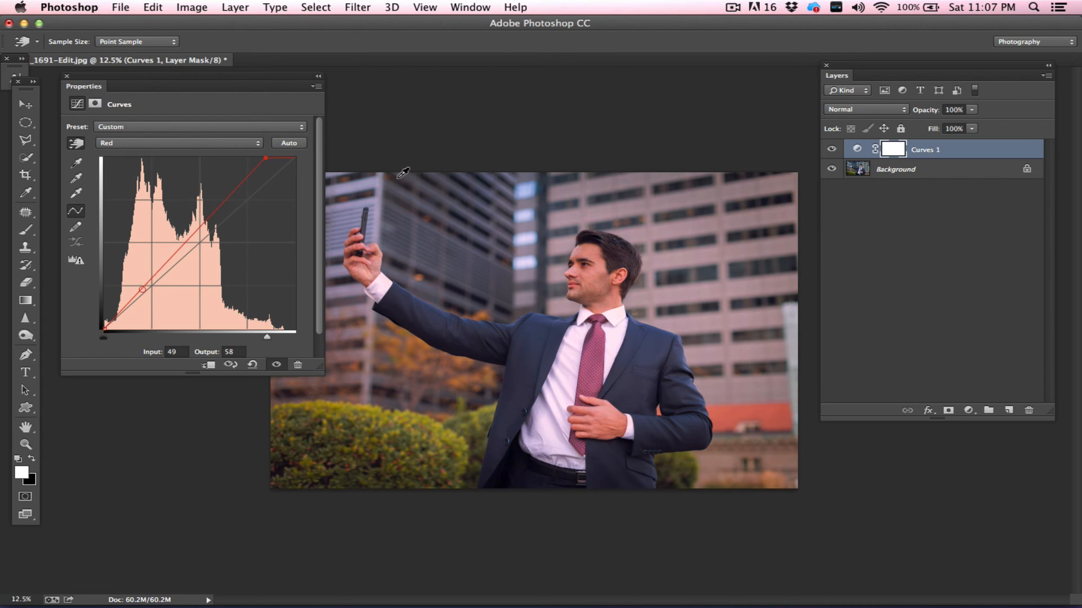
Add shadow, midtone and upper-midtone points to keep the red curve near neutral
drag(141, 289, 131, 303)
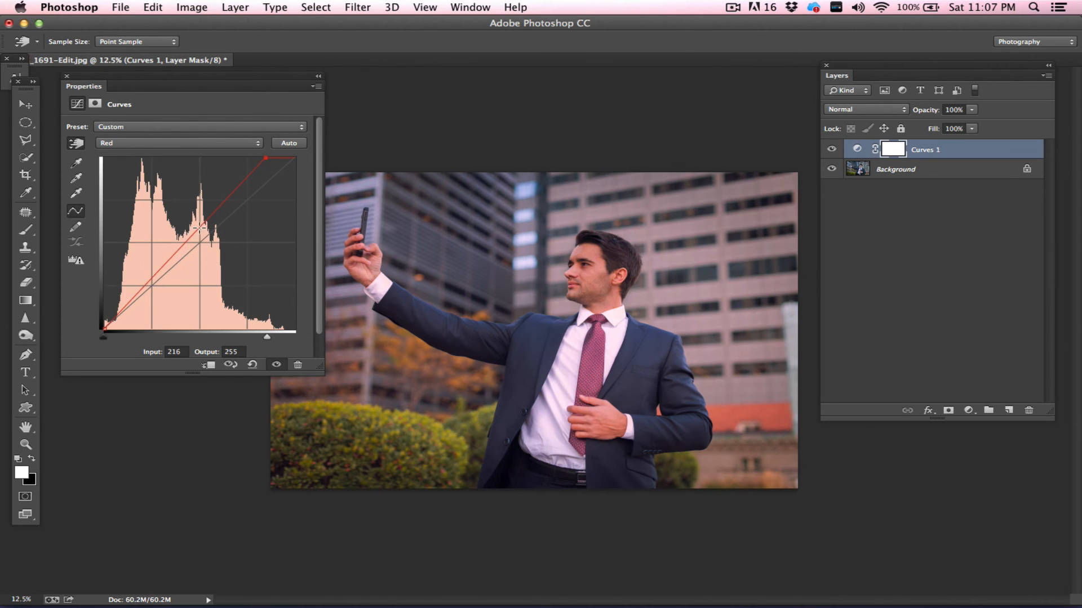
drag(266, 158, 203, 231)
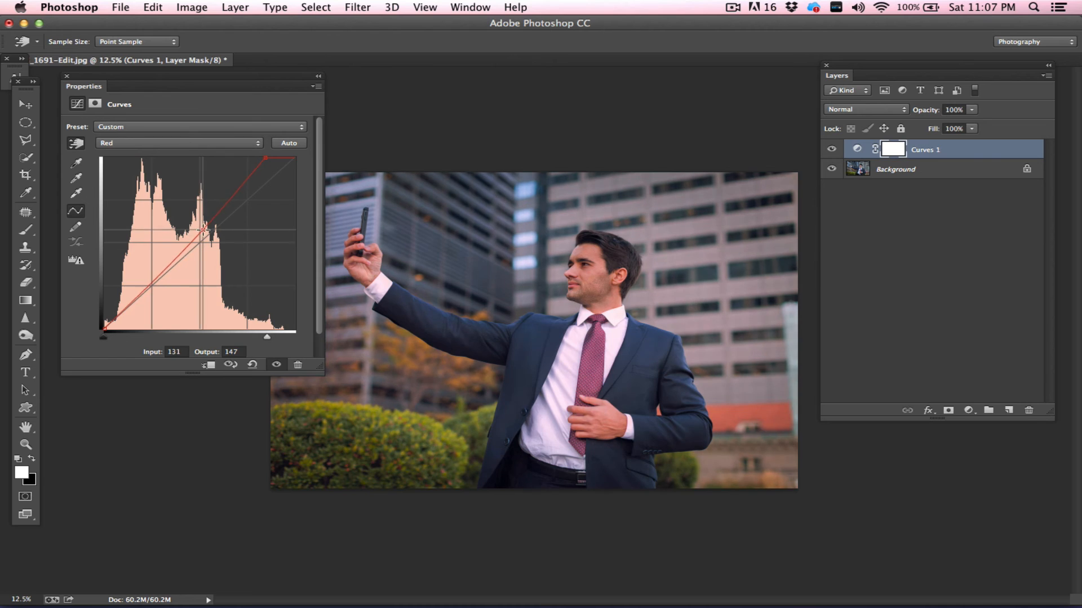
drag(202, 231, 224, 238)
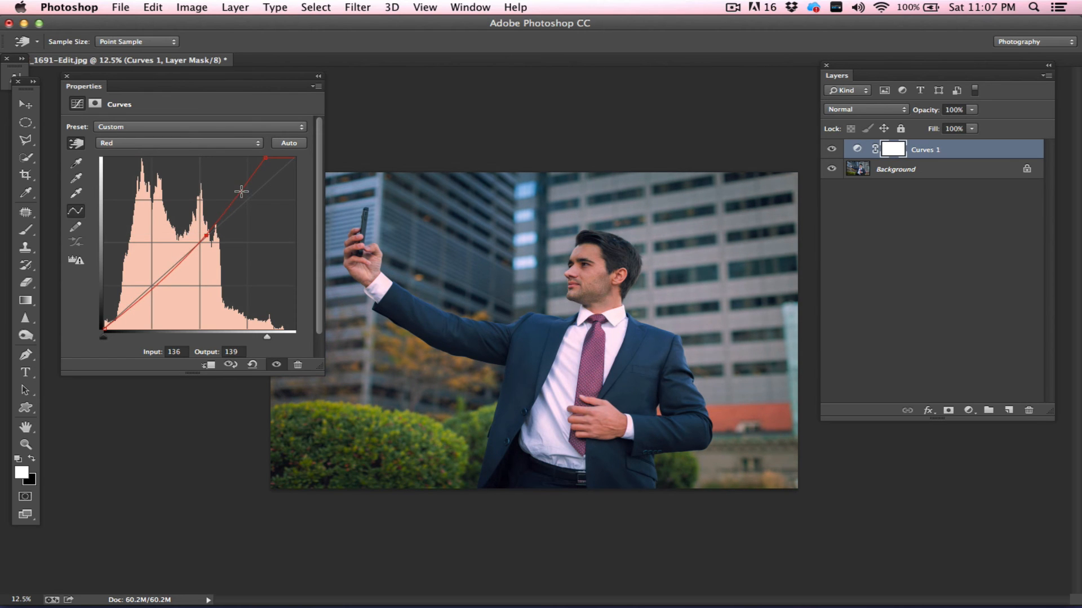
drag(241, 191, 250, 197)
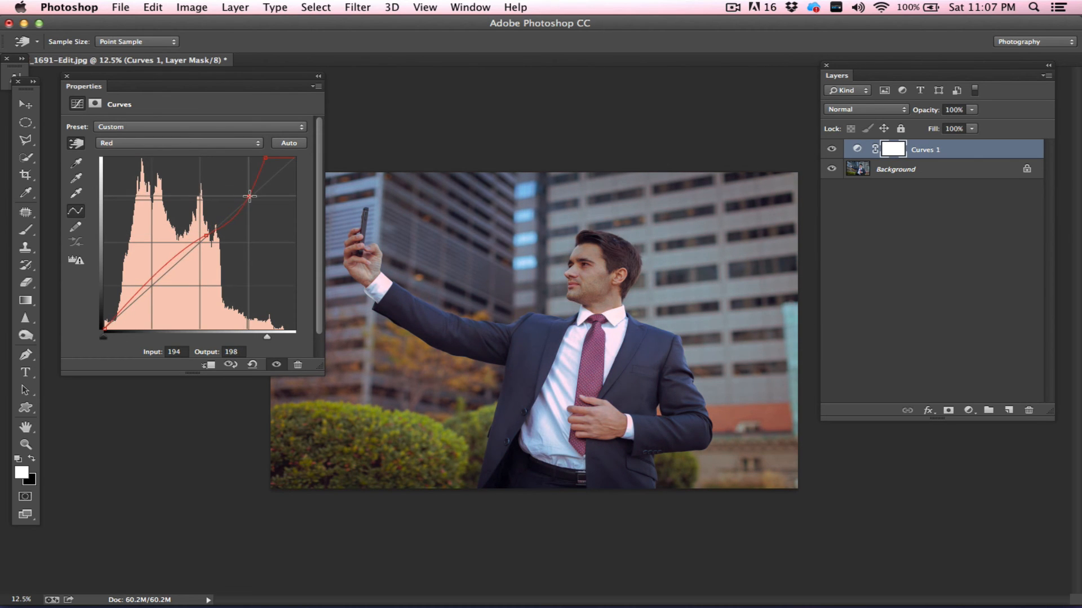
drag(250, 196, 158, 268)
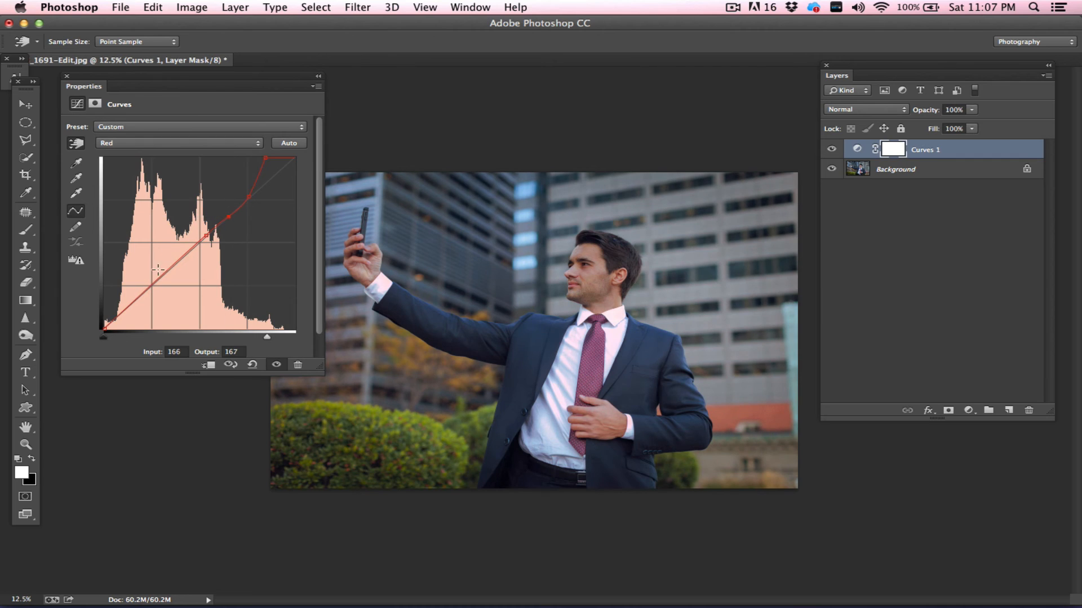
drag(207, 234, 154, 285)
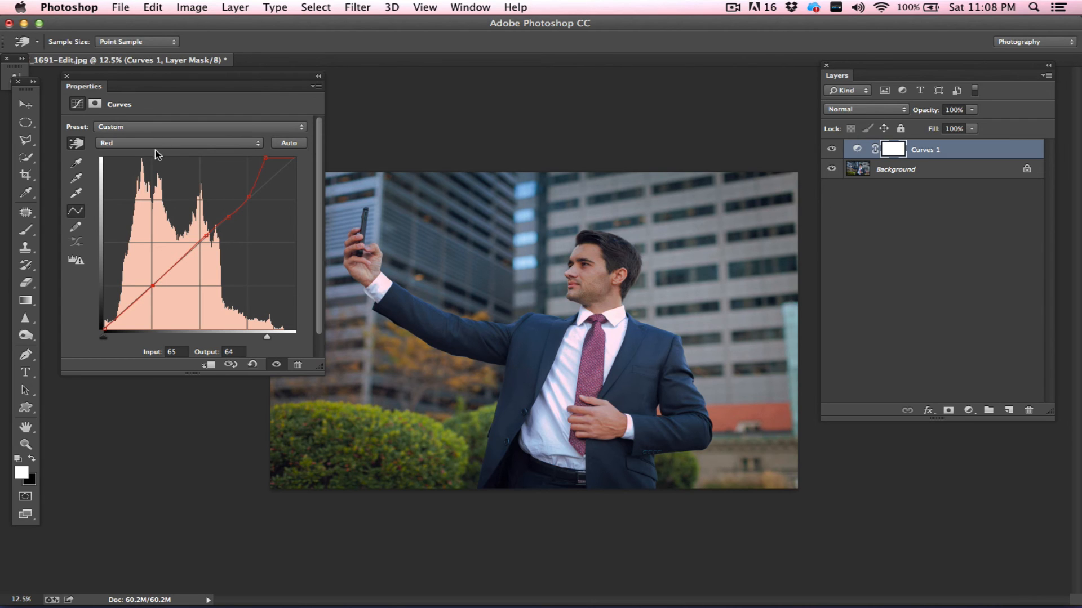
Return the reset Curves adjustment to its straight composite RGB curve
click(175, 143)
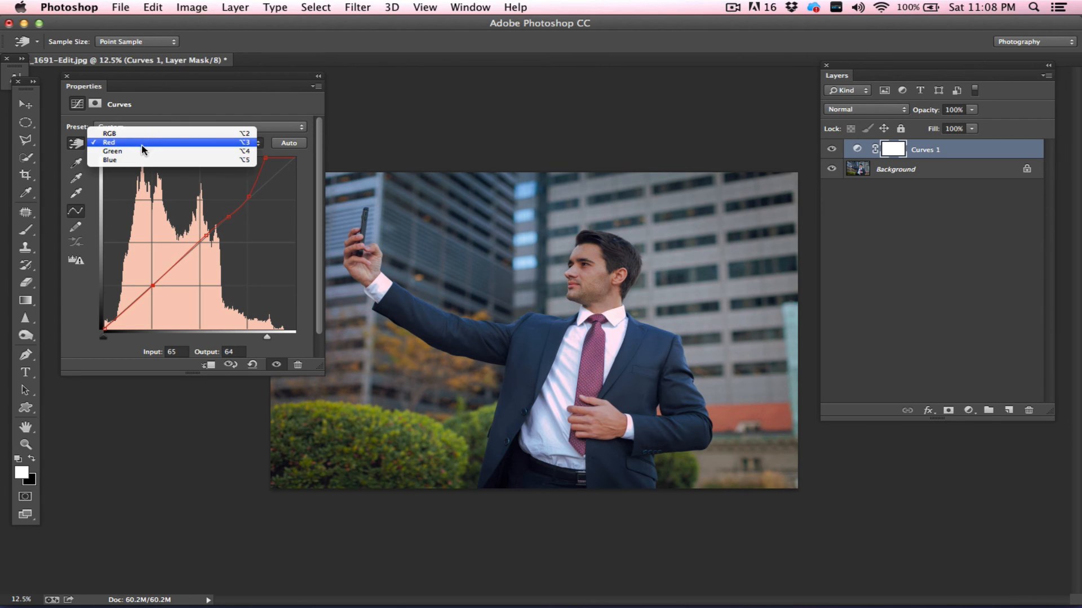
mouse_move(142, 151)
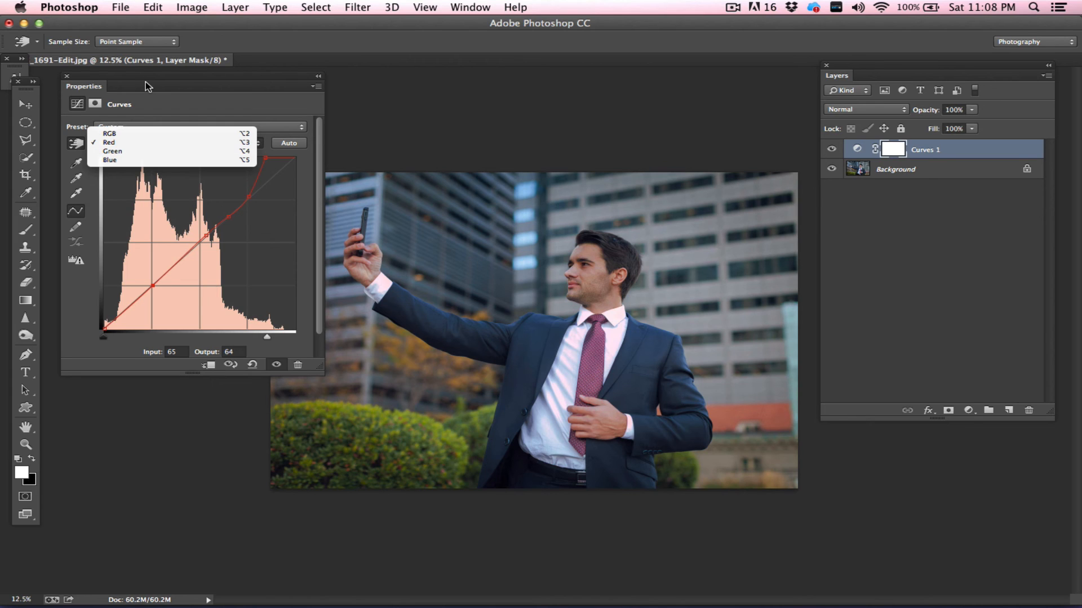
mouse_move(199, 95)
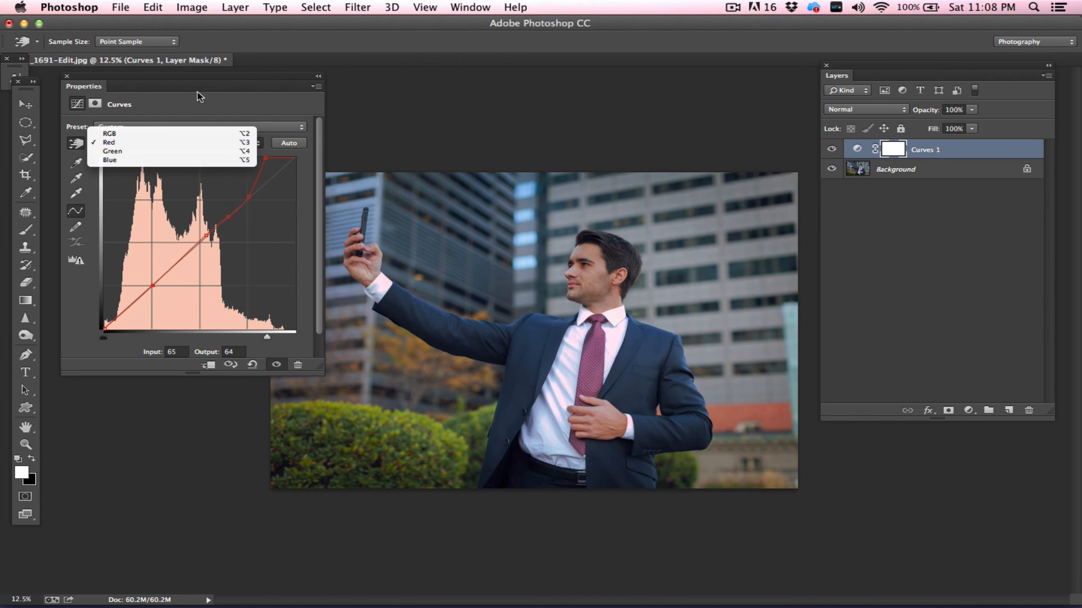
click(108, 142)
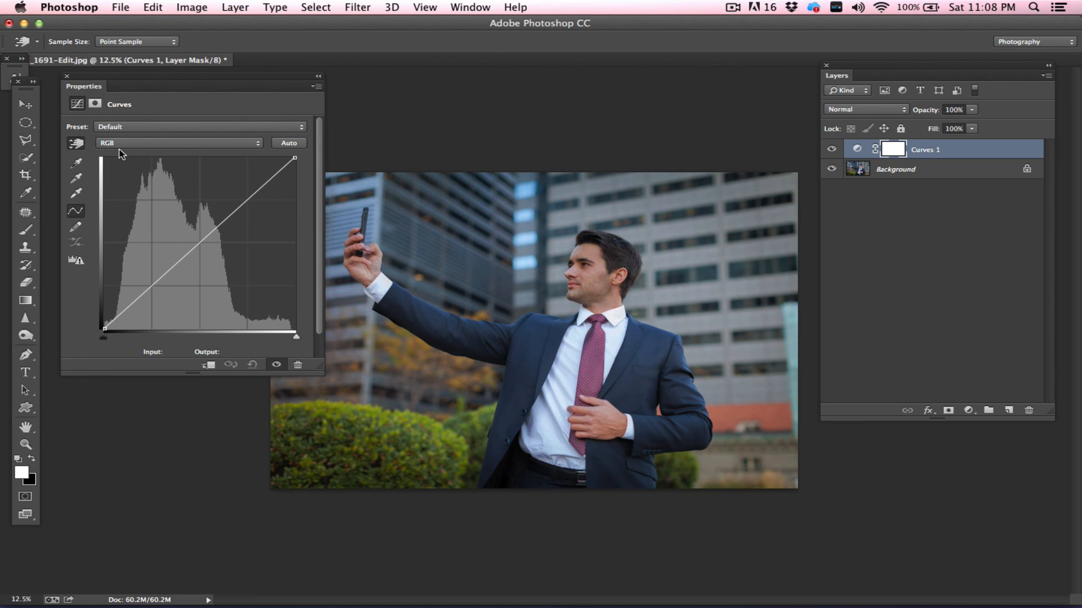
On the Blue curve, move the black point right and anchor a midtone point
click(178, 142)
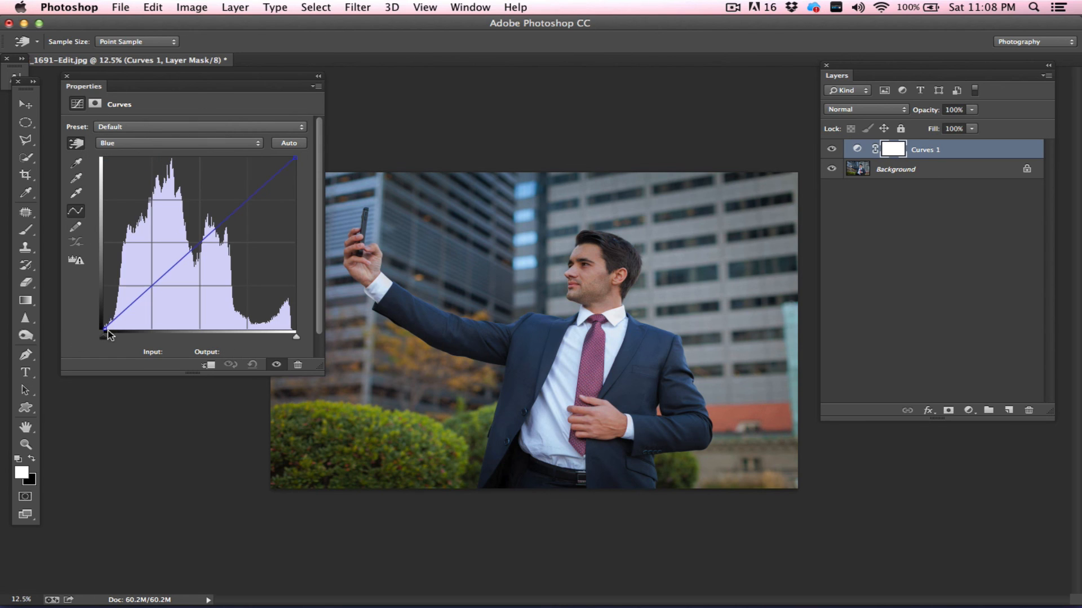
click(104, 329)
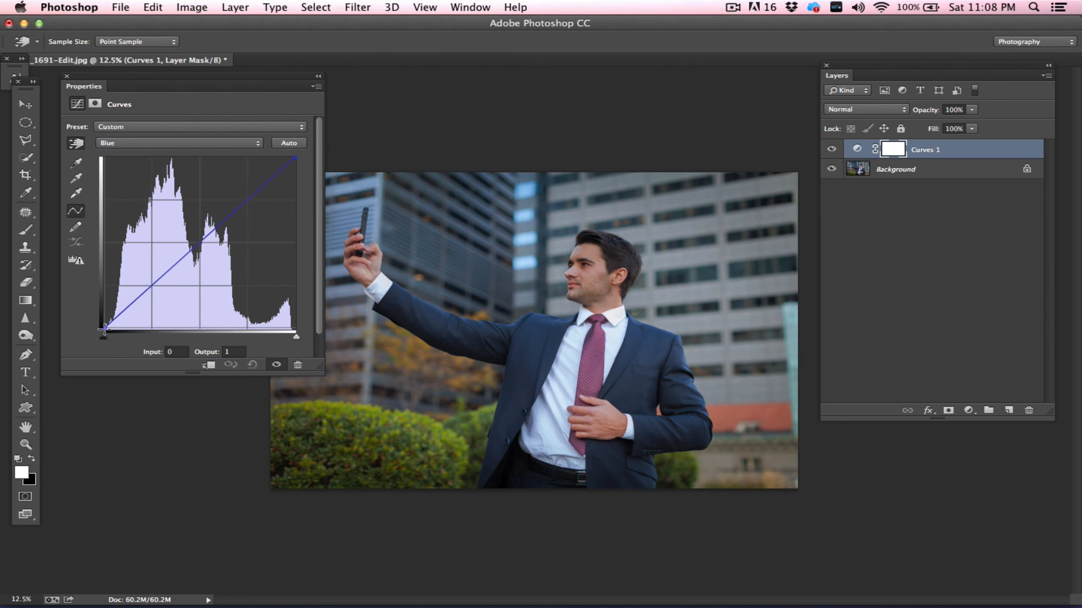
drag(104, 326, 111, 331)
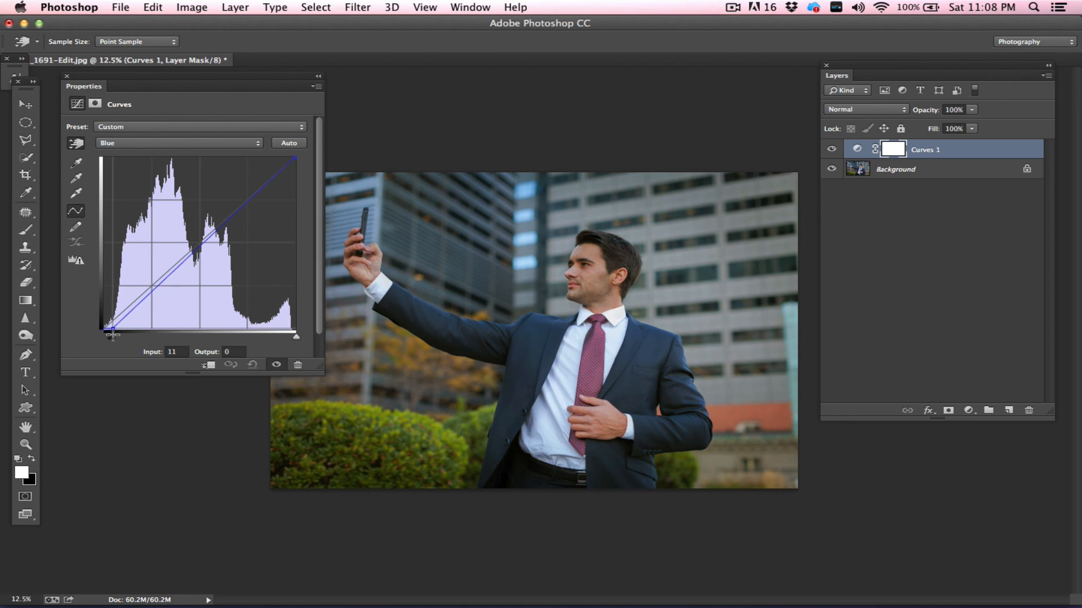
drag(111, 331, 163, 279)
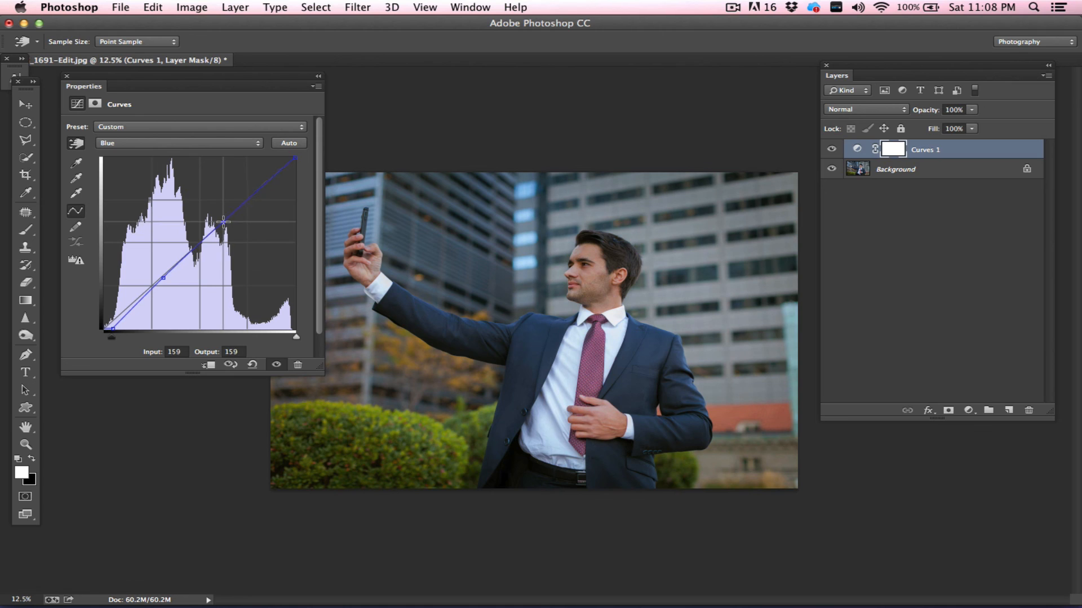
On the Red curve, raise the black point output and add shadow and midtone points
click(178, 143)
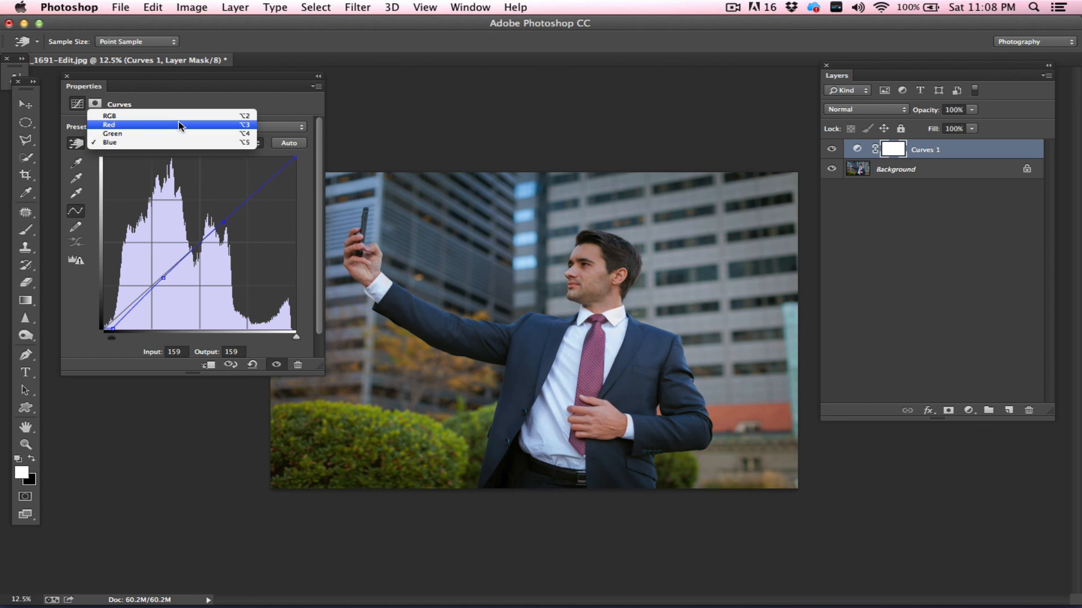
click(109, 125)
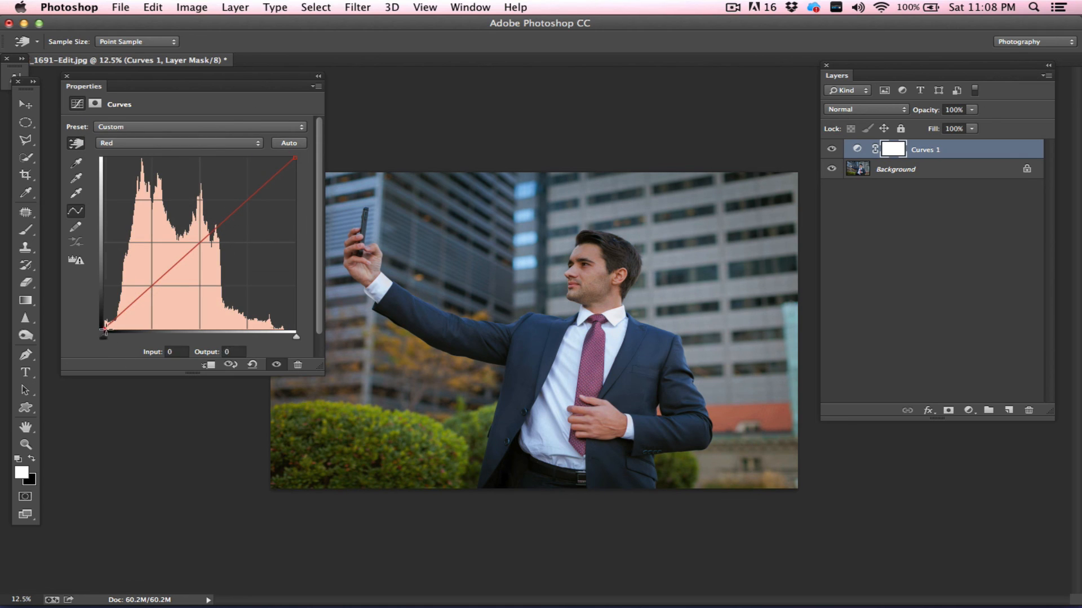
drag(105, 330, 105, 319)
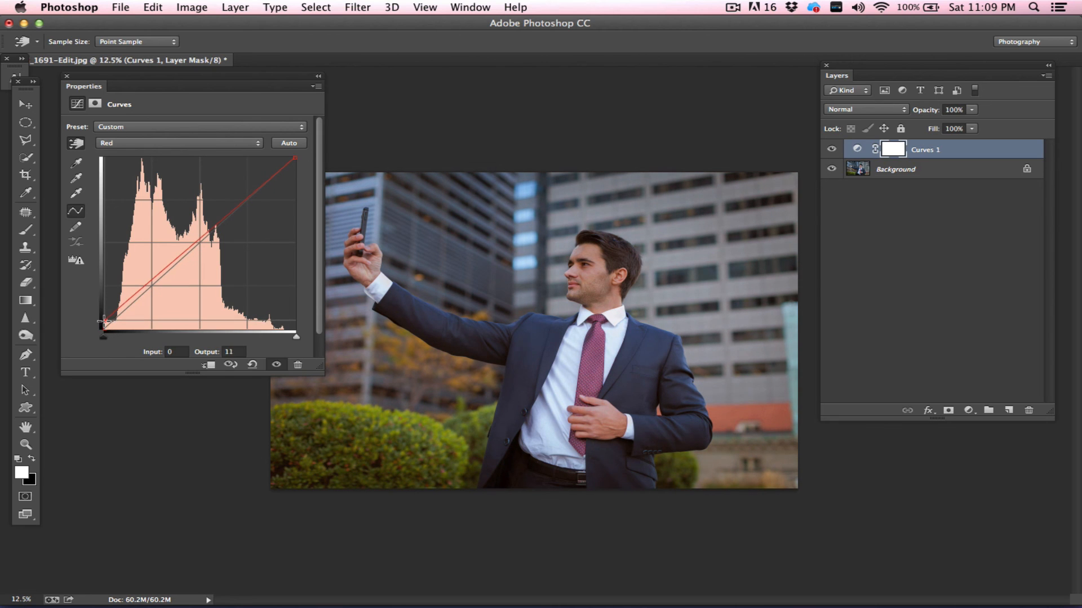
drag(103, 322, 135, 298)
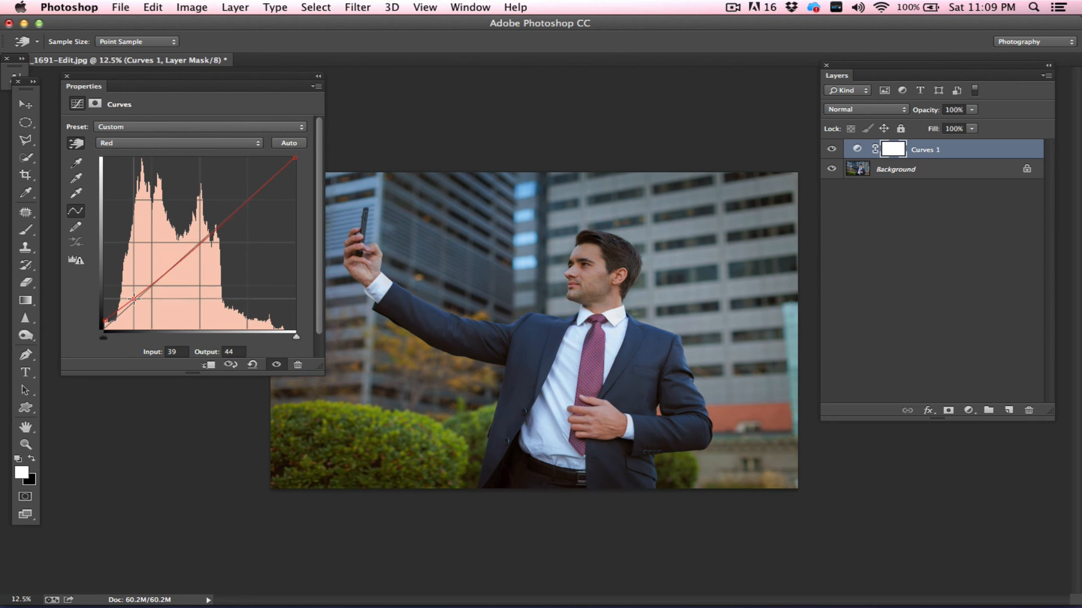
drag(136, 299, 213, 231)
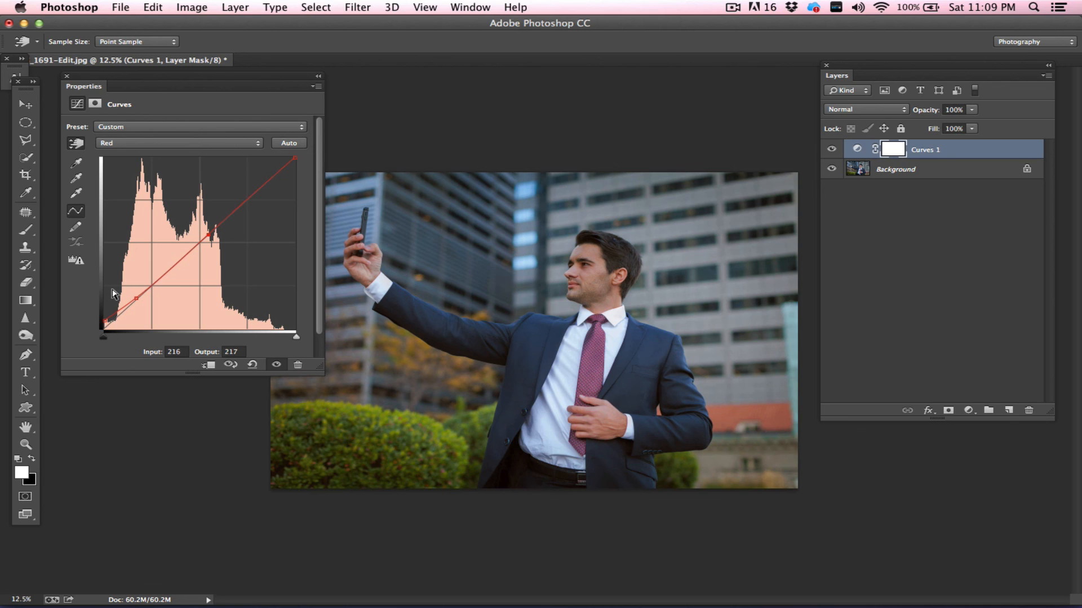
mouse_move(329, 338)
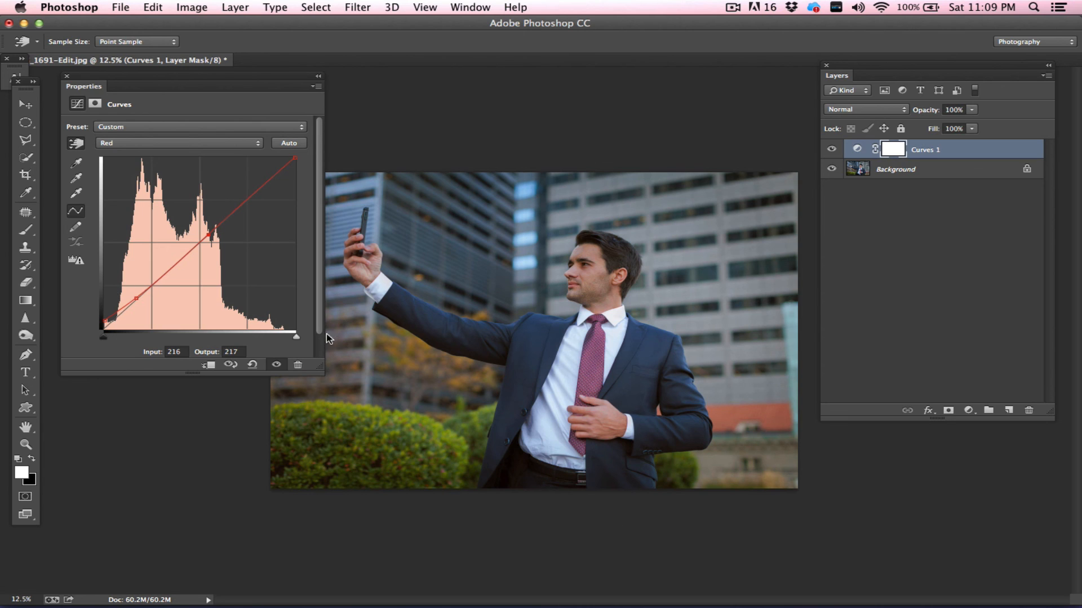